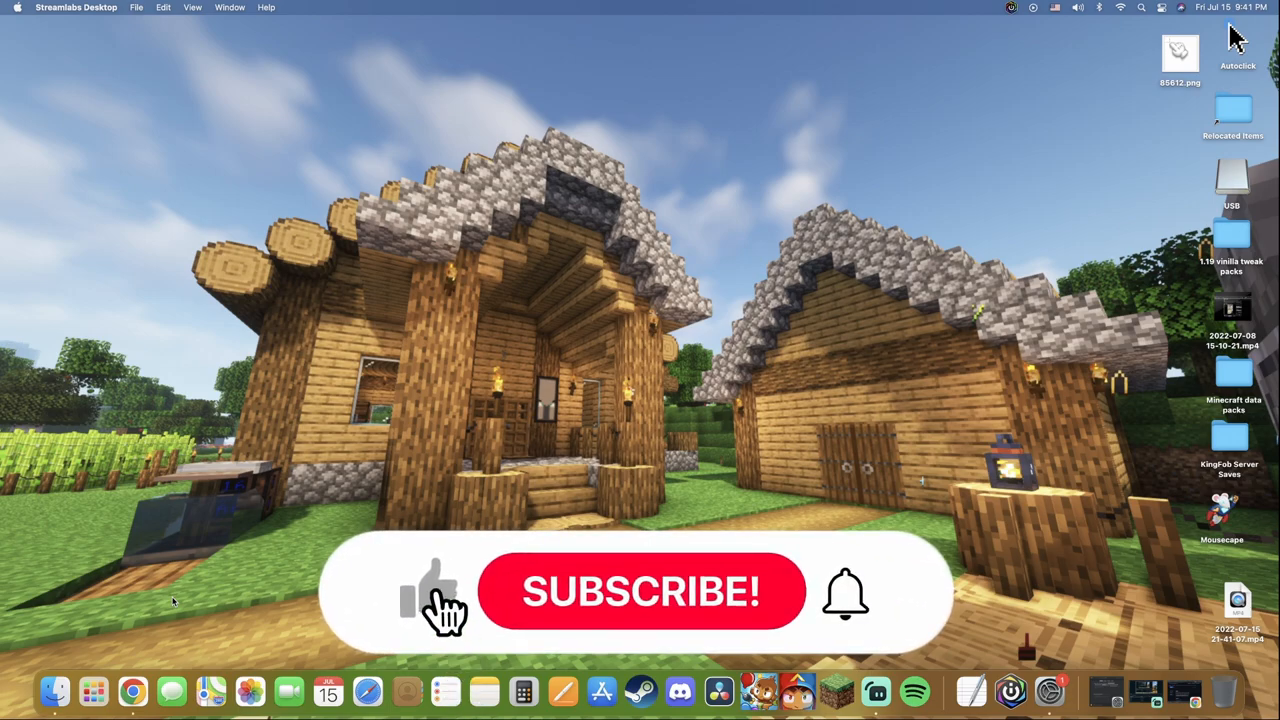
Open the Mousecape GitHub releases page and scroll to the 1813 release assets.
click(641, 592)
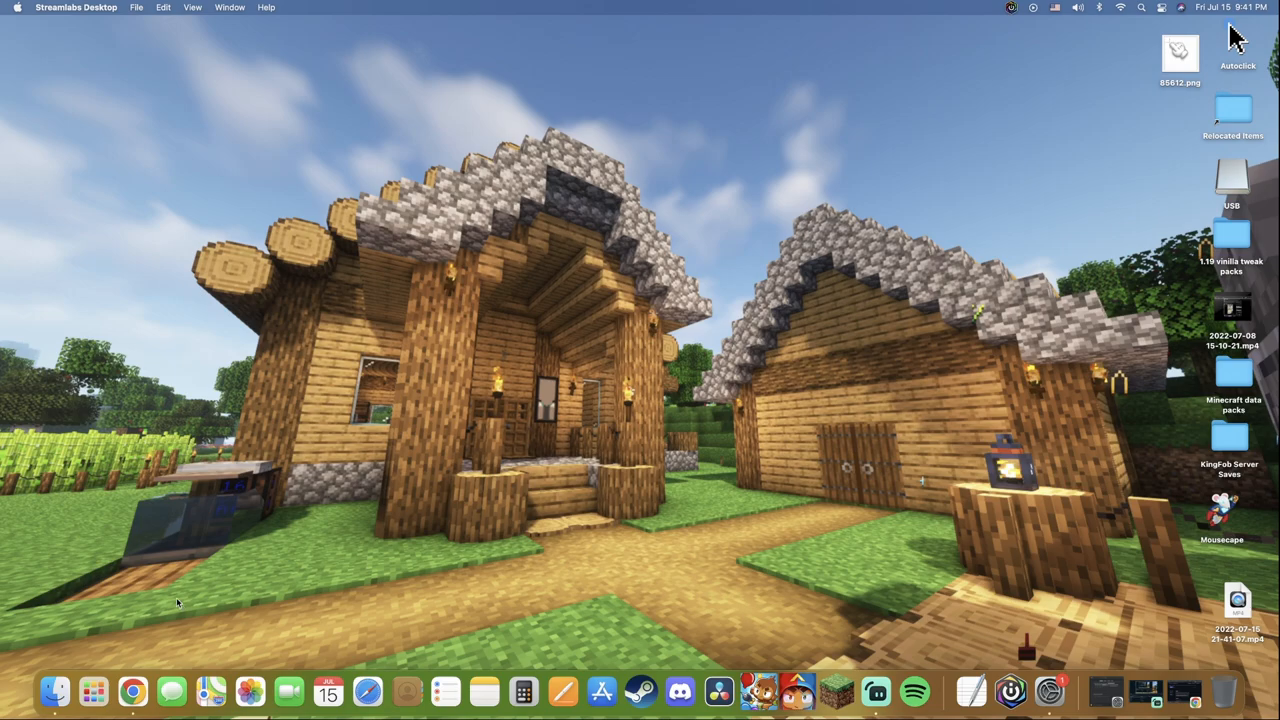
mouse_move(124, 626)
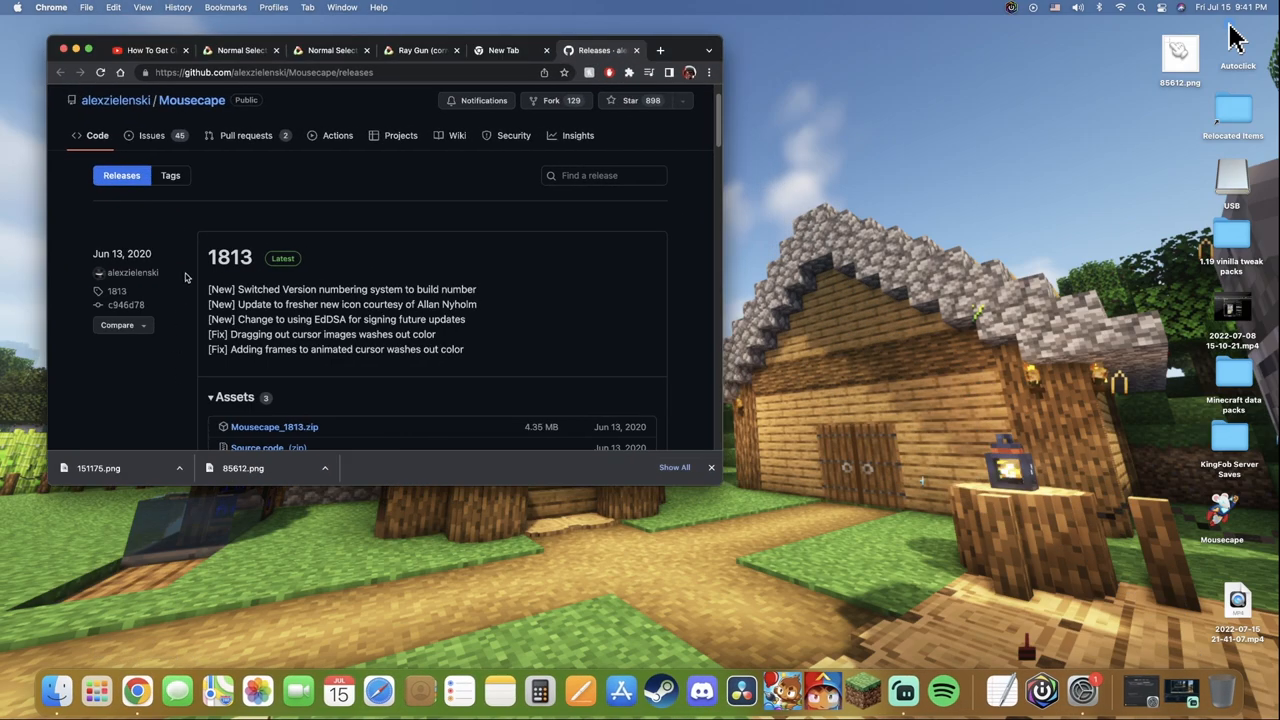
scroll(down, 3)
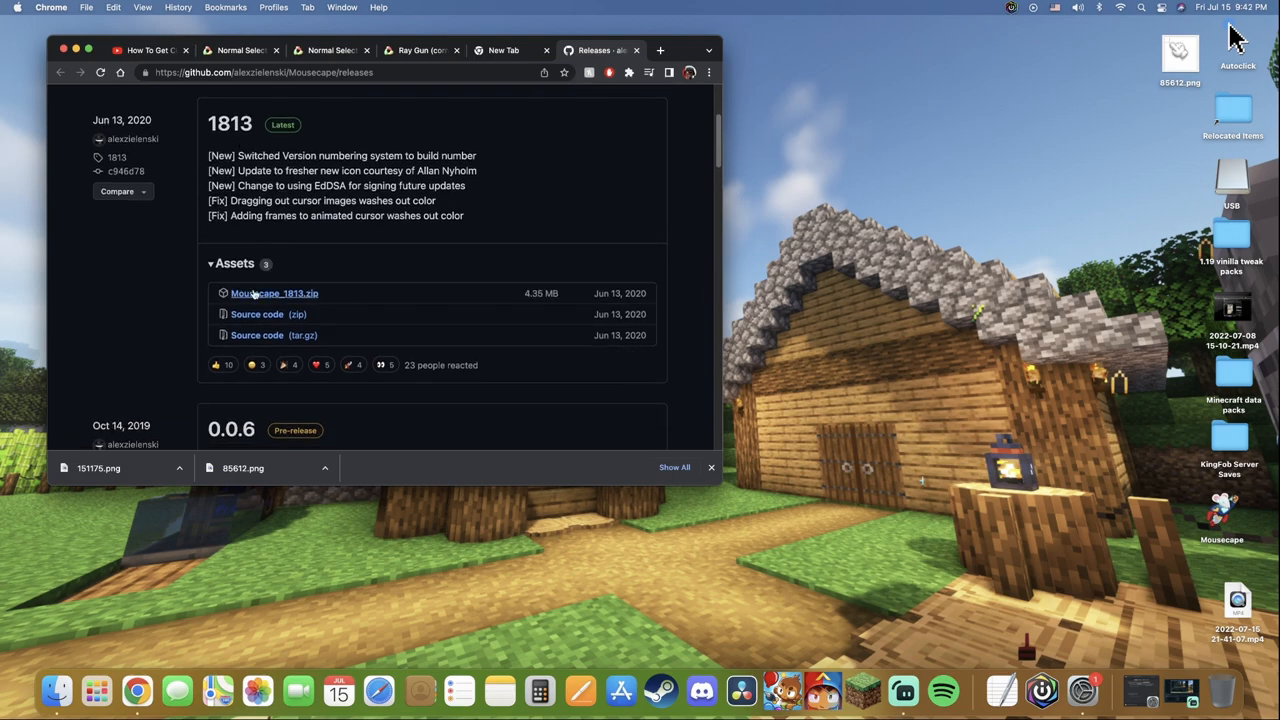
mouse_move(293, 298)
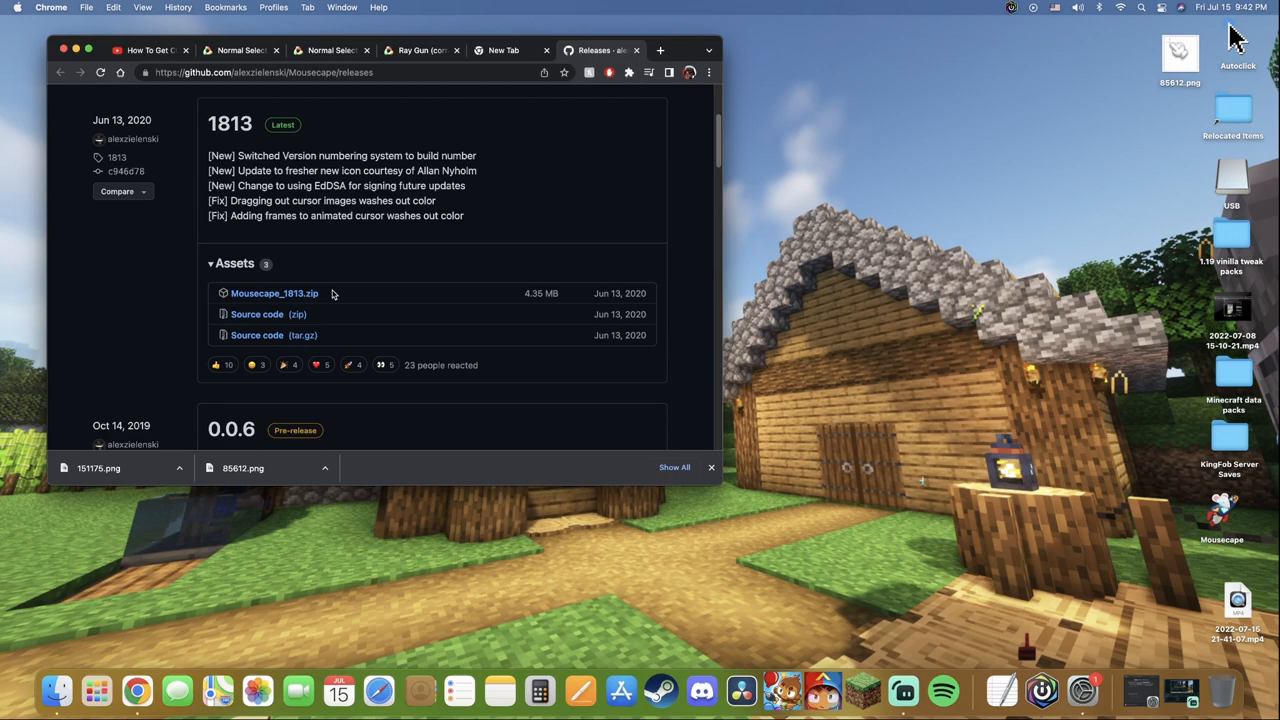
mouse_move(272, 298)
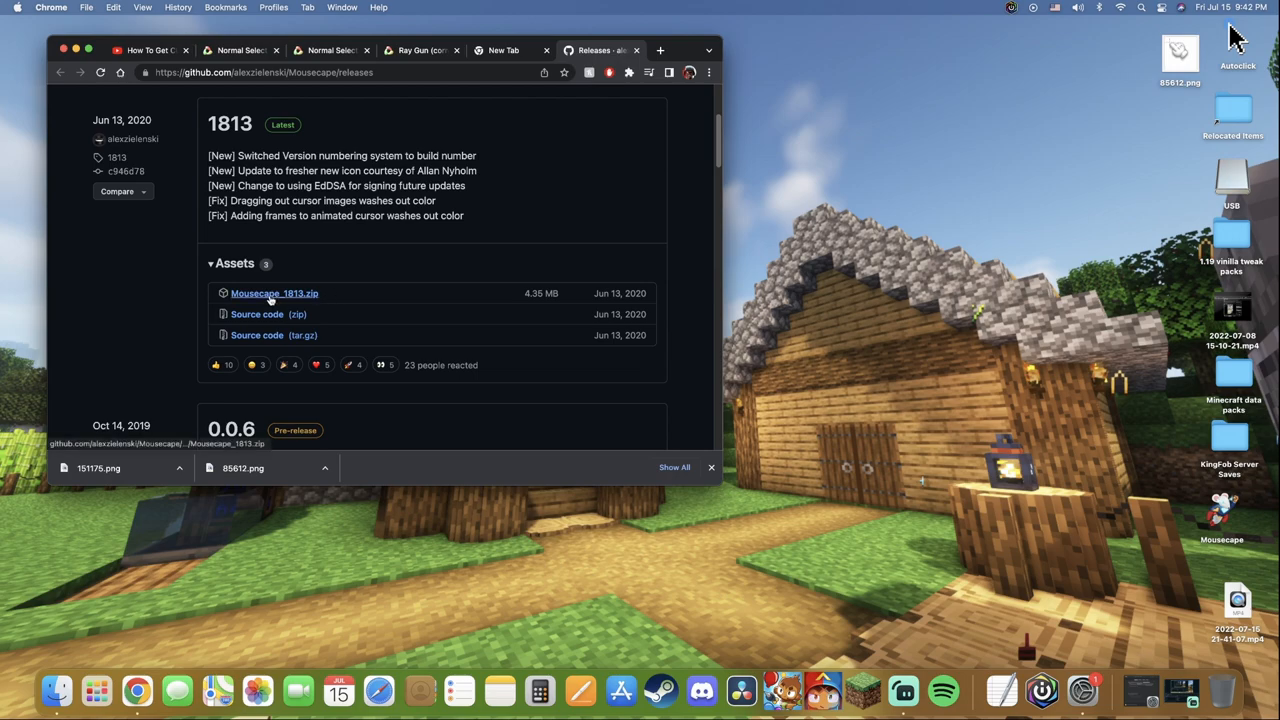
mouse_move(270, 293)
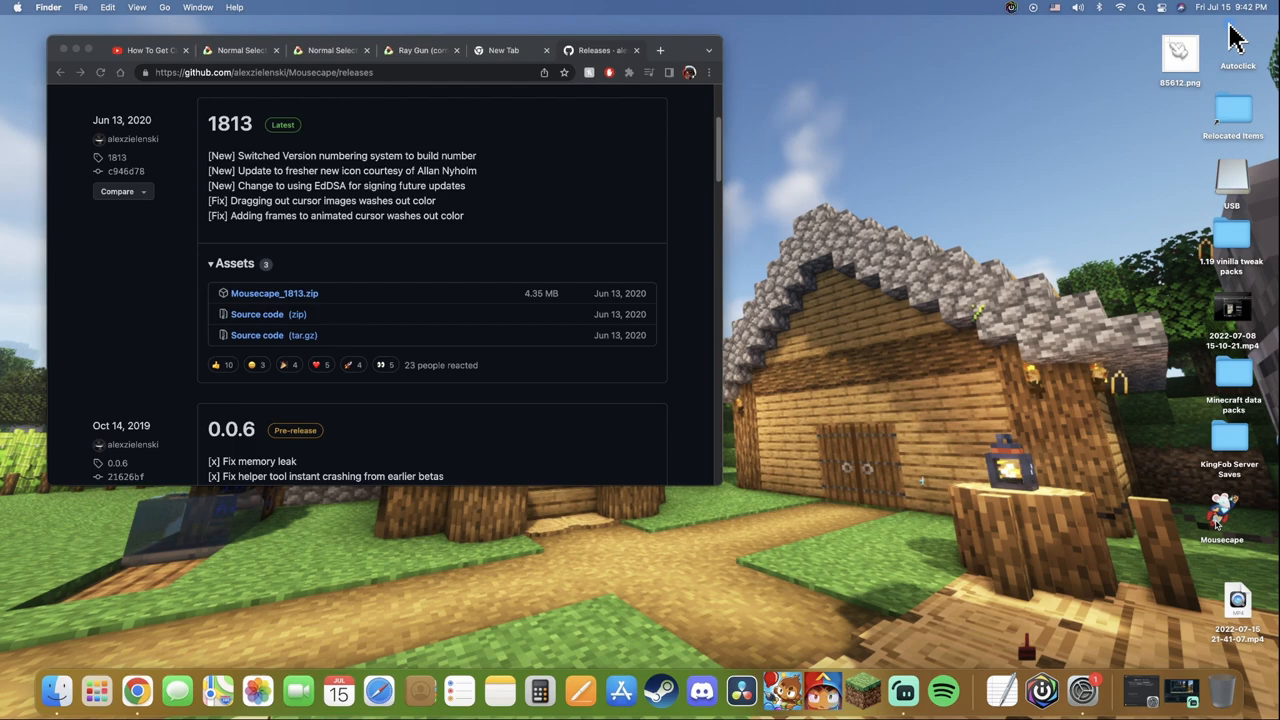
mouse_move(1141, 510)
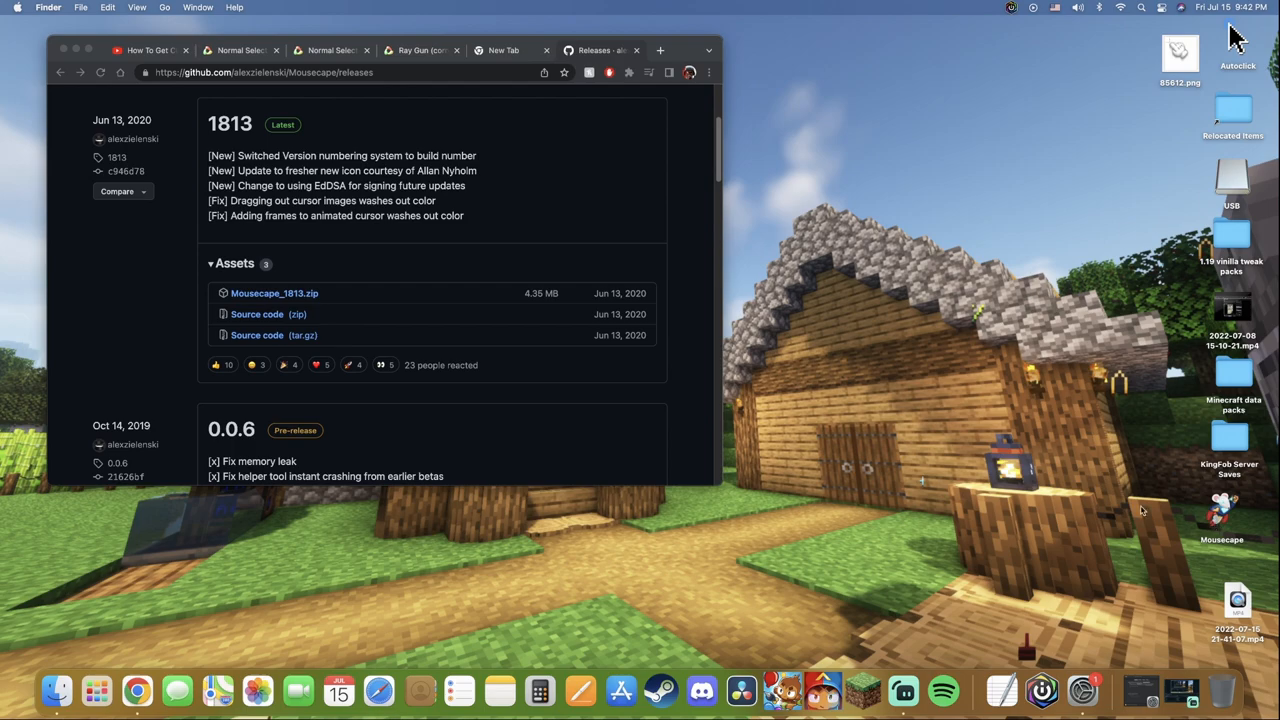
mouse_move(914, 363)
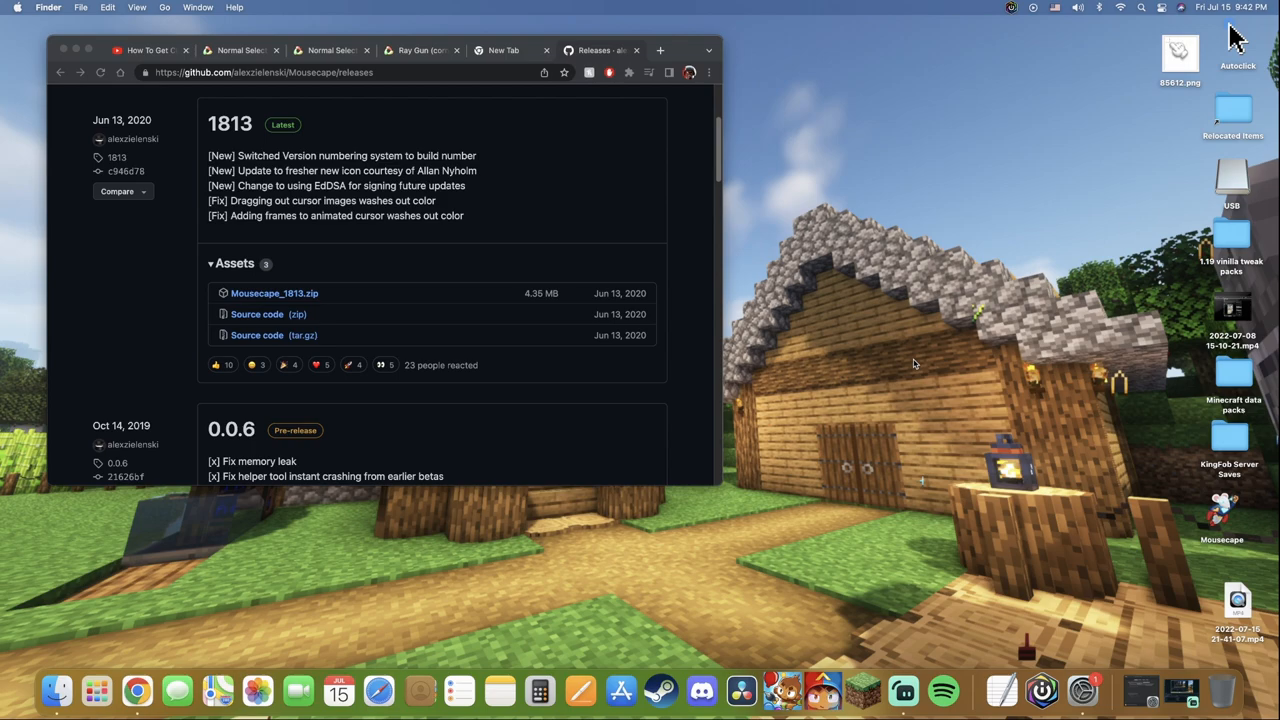
mouse_move(12, 14)
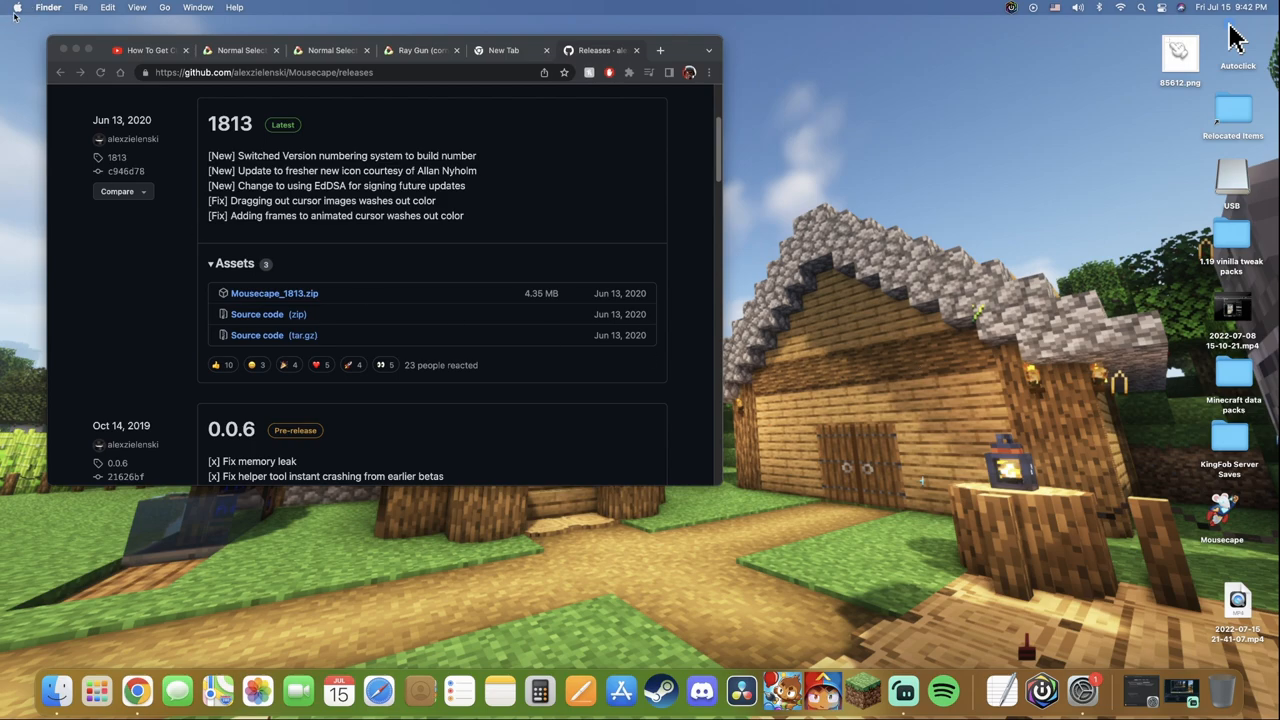
mouse_move(1068, 565)
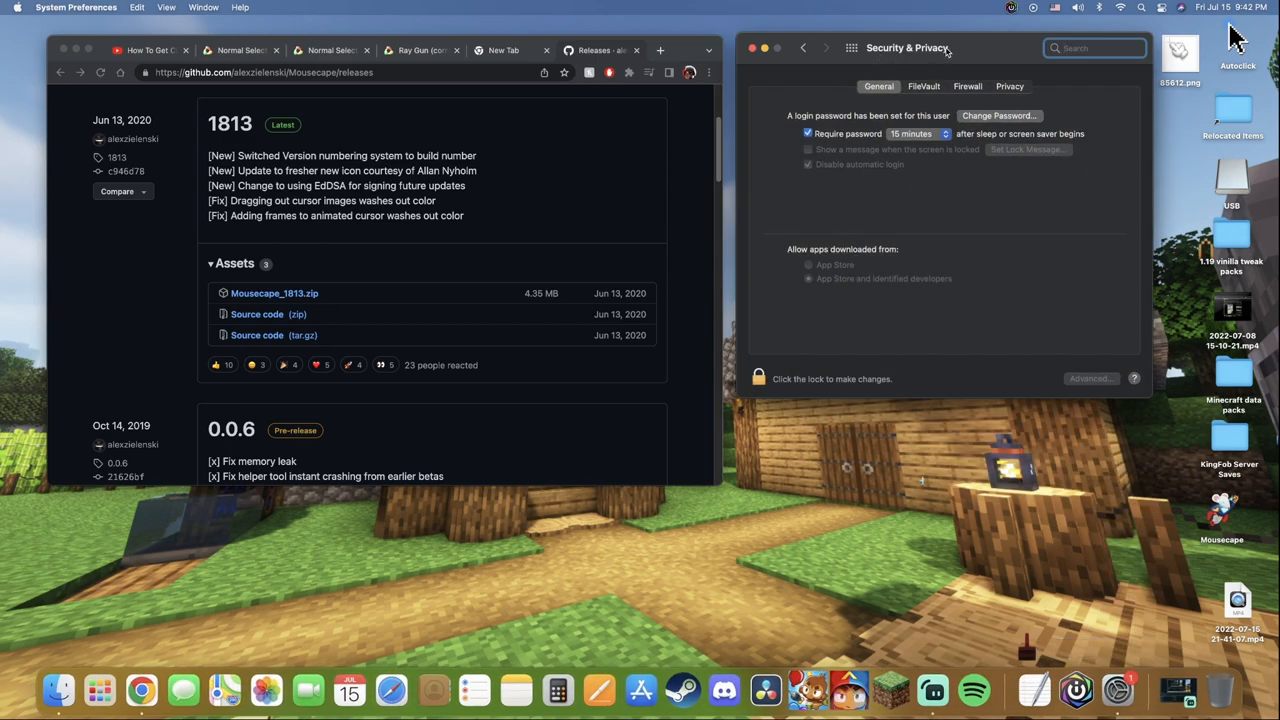
mouse_move(795, 303)
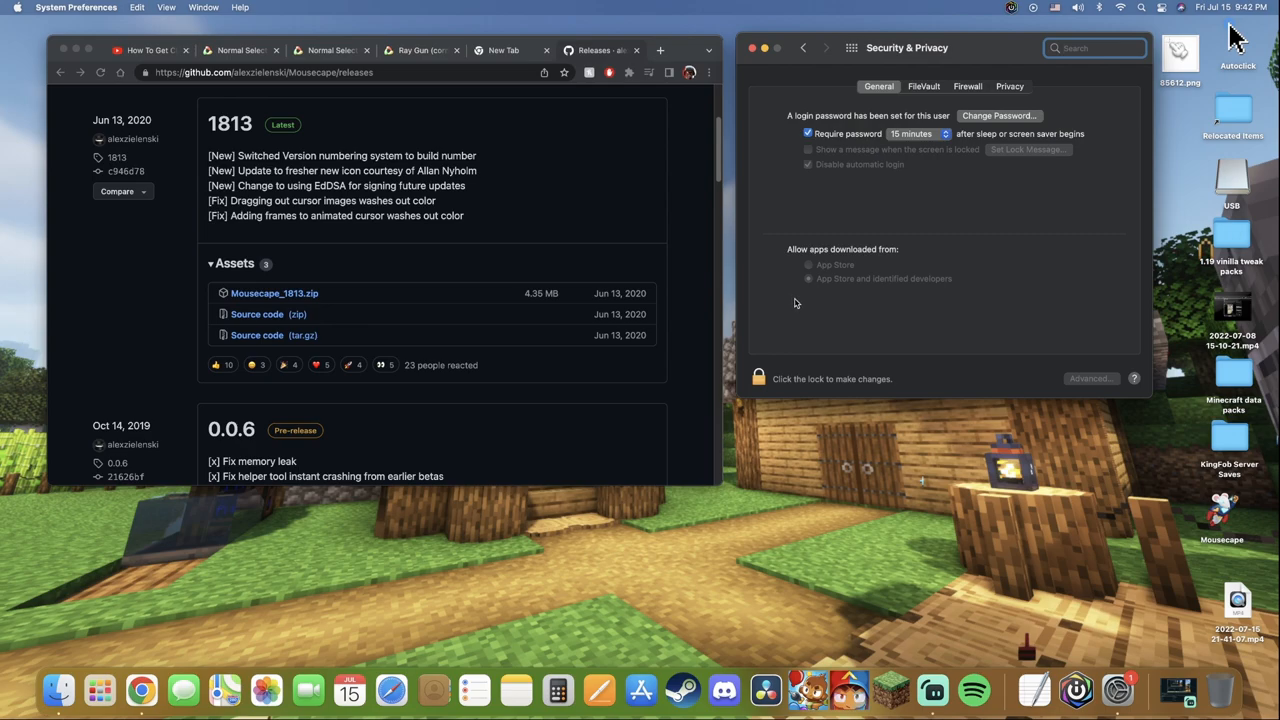
mouse_move(993, 283)
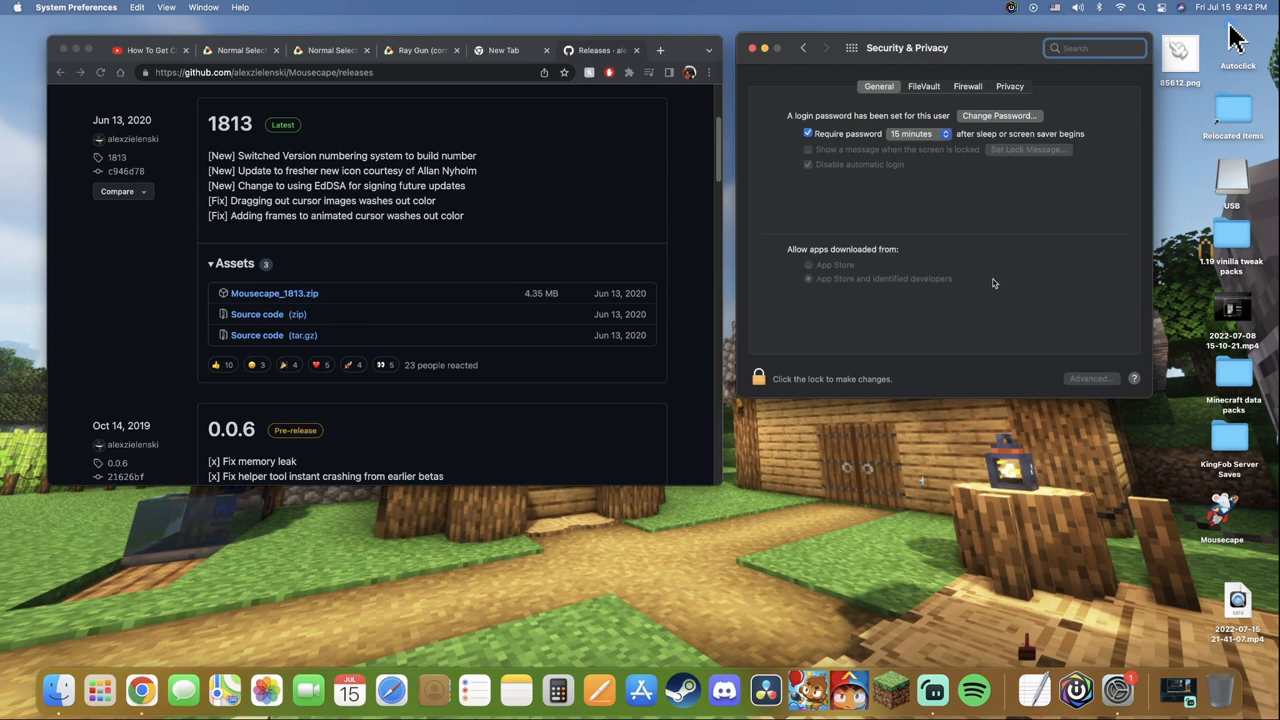
mouse_move(1002, 328)
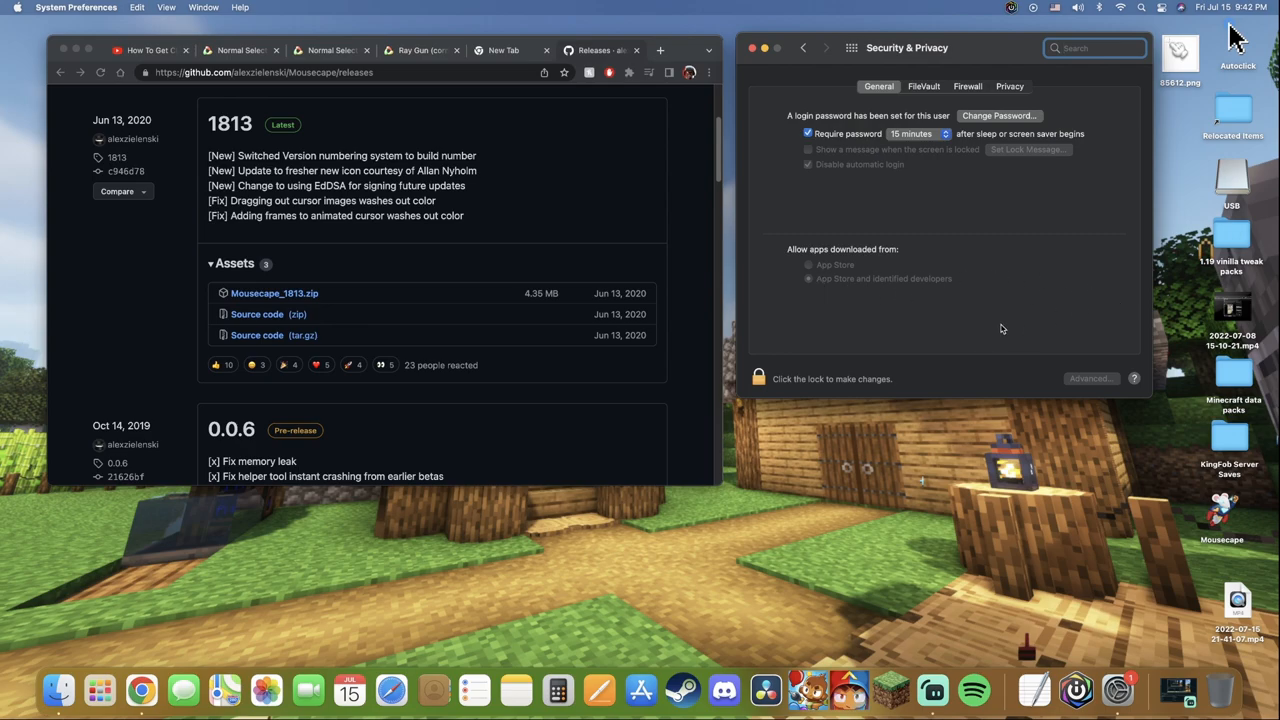
mouse_move(980, 319)
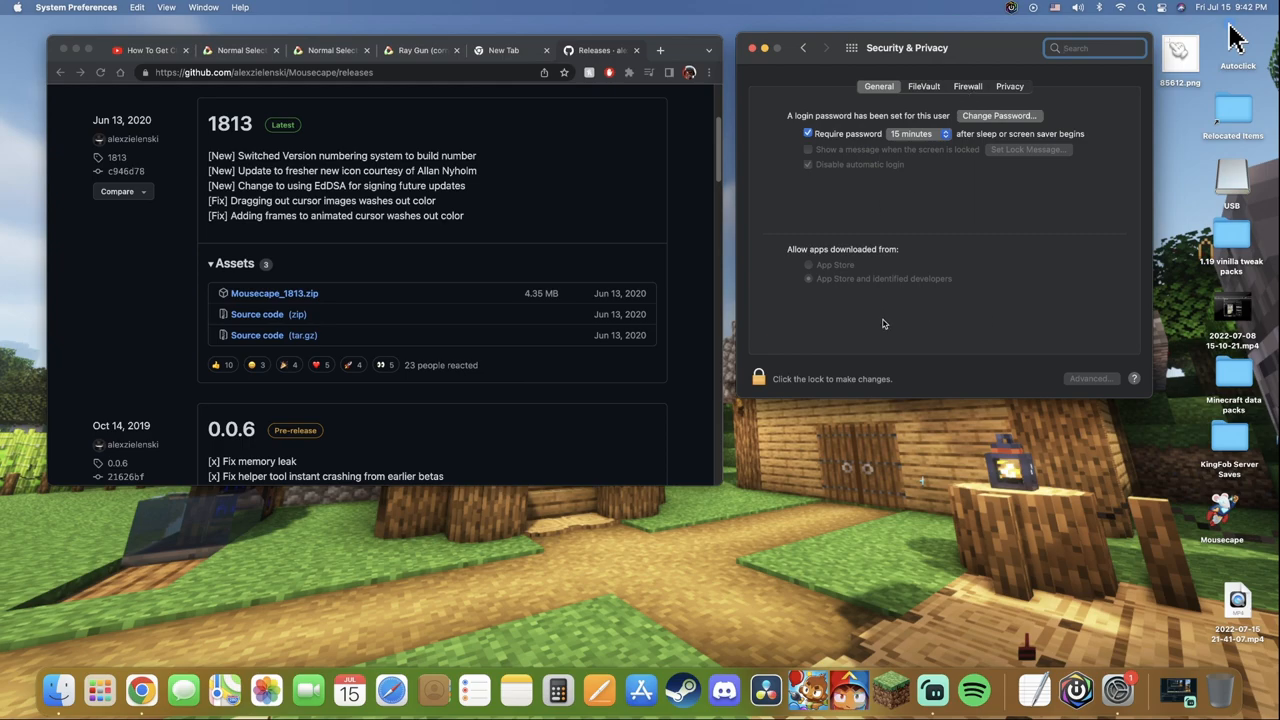
mouse_move(1029, 330)
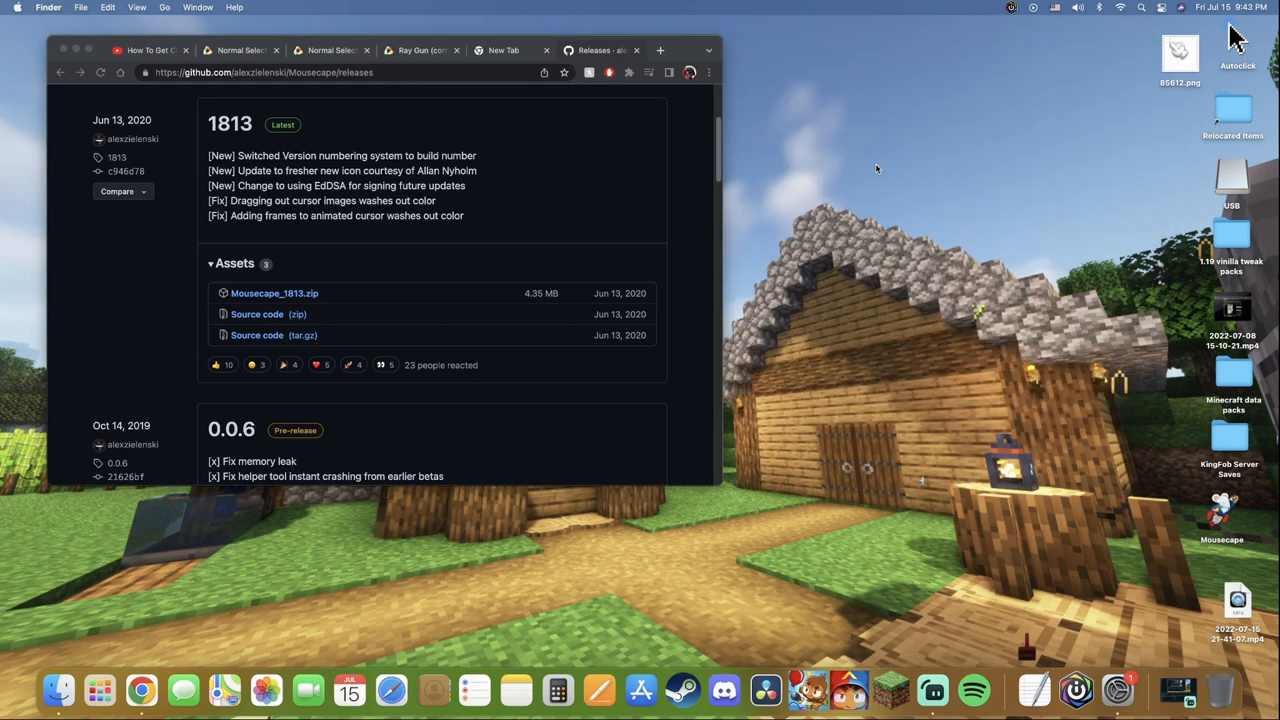
mouse_move(1202, 514)
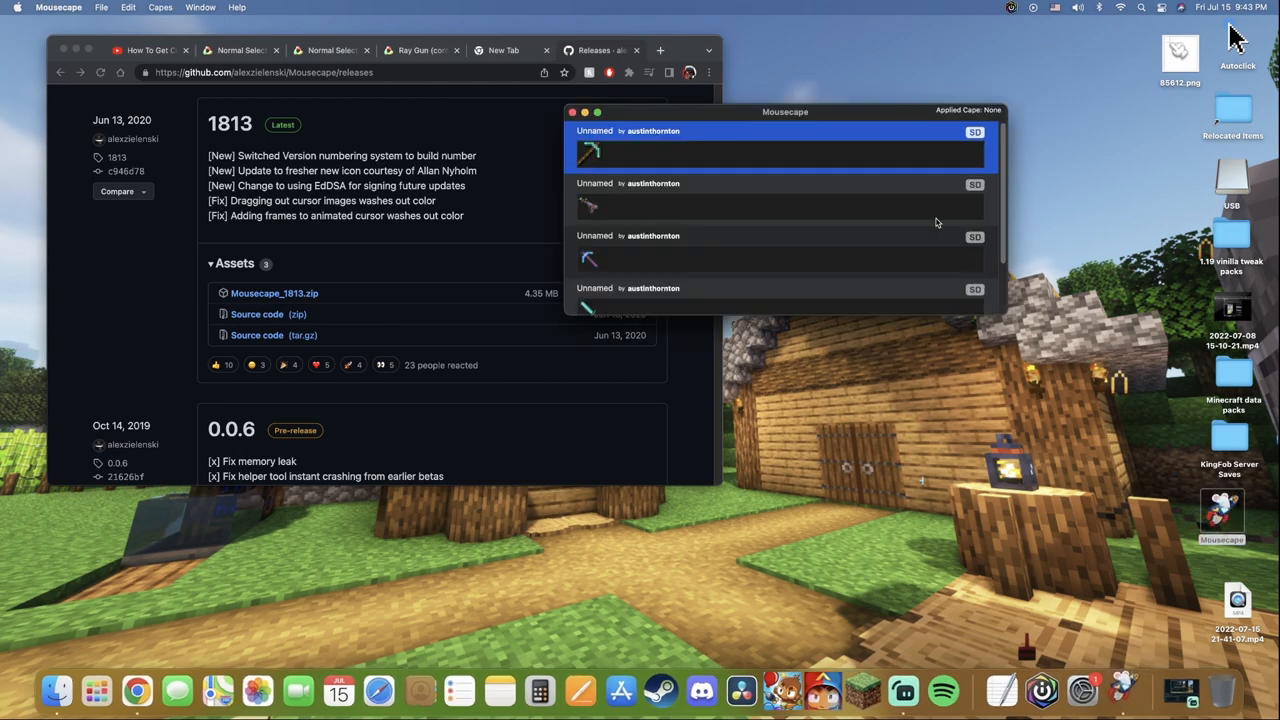
Move the Mousecape library window down and right while scrolling through the unnamed capes.
drag(785, 111, 906, 237)
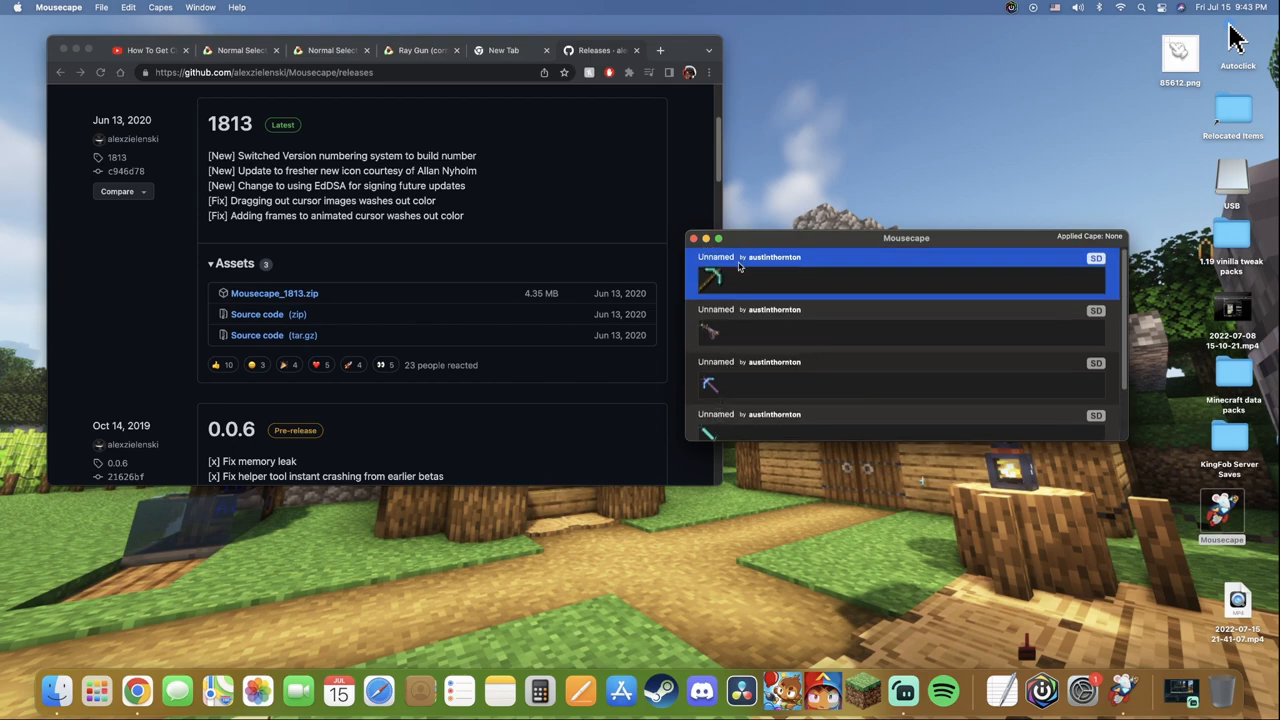
mouse_move(745, 295)
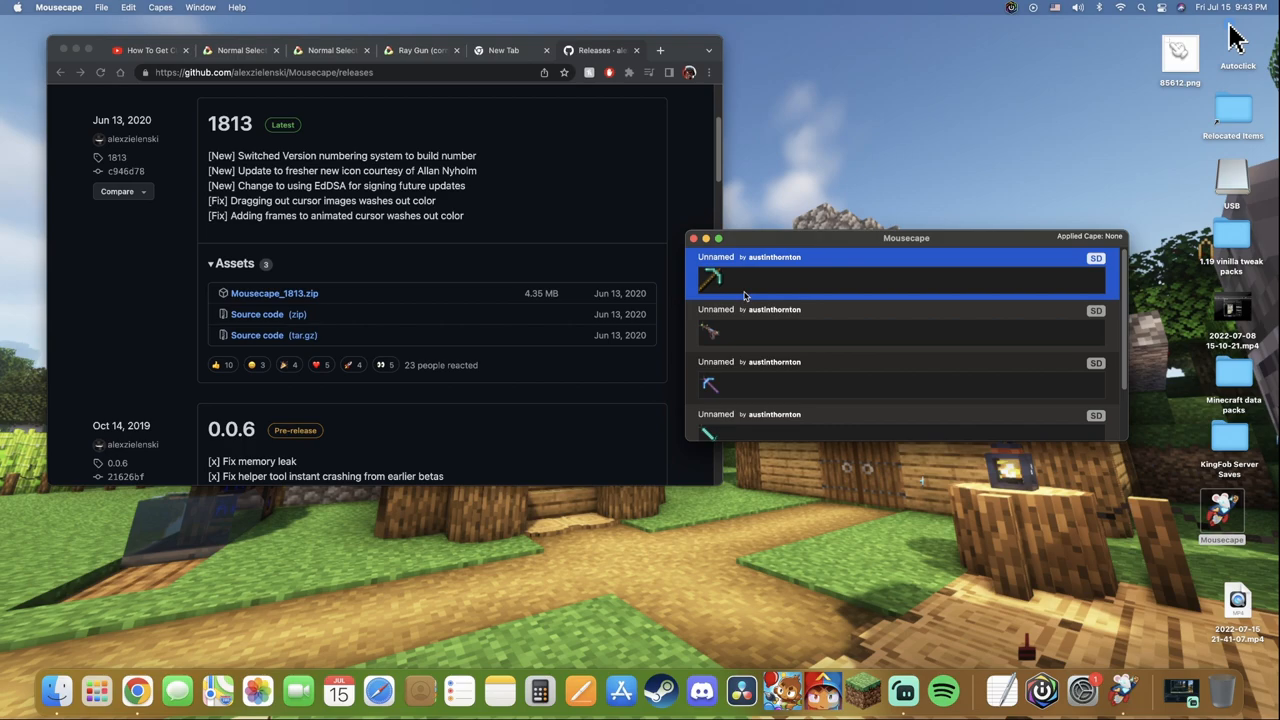
scroll(down, 3)
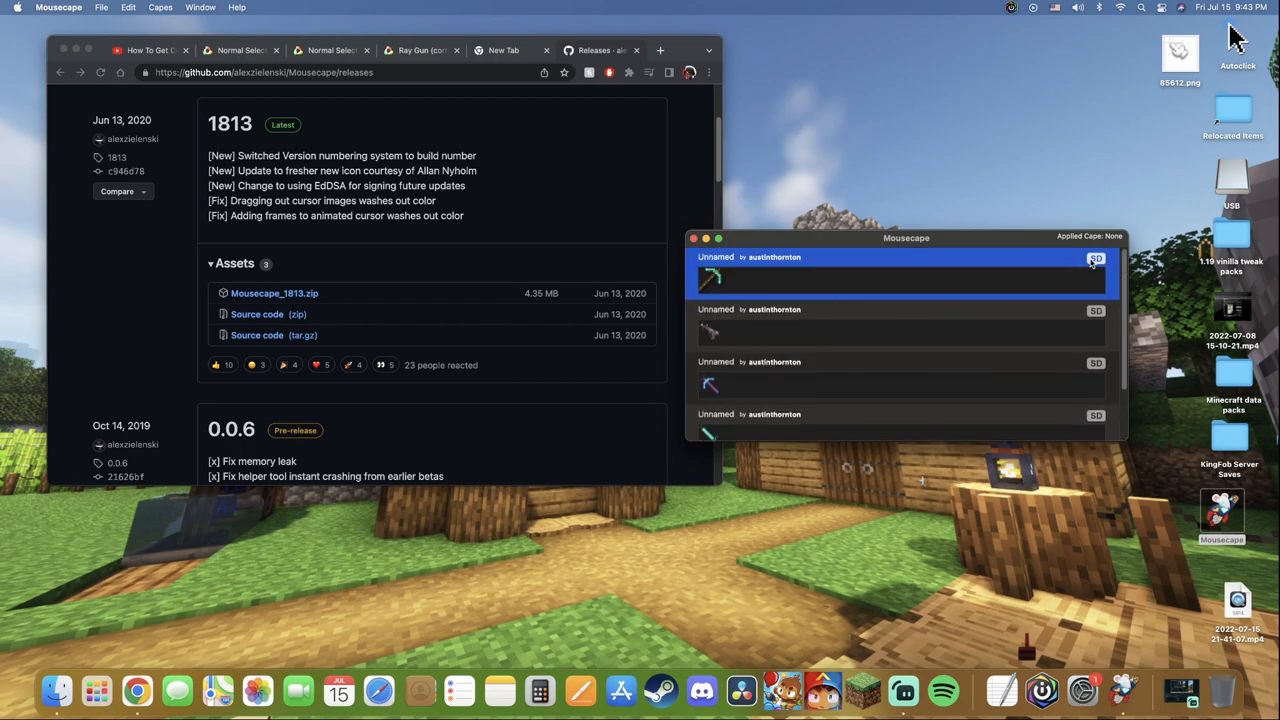
scroll(down, 3)
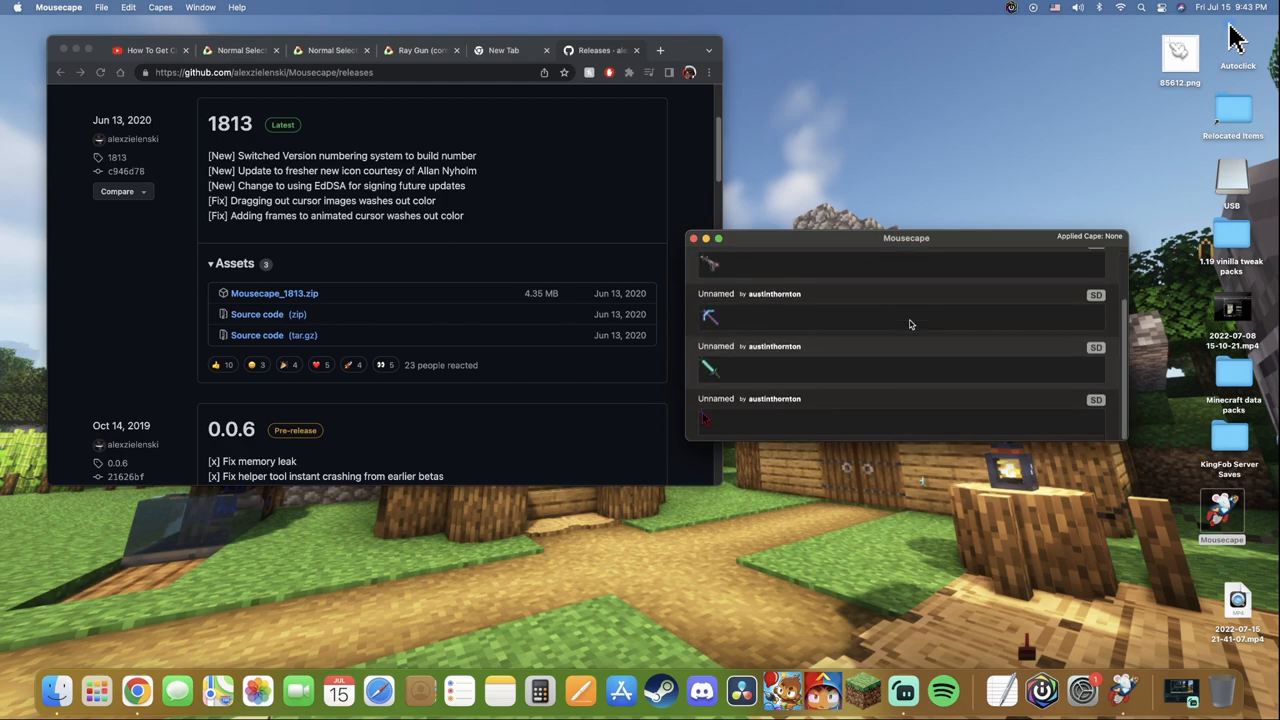
drag(906, 237, 947, 195)
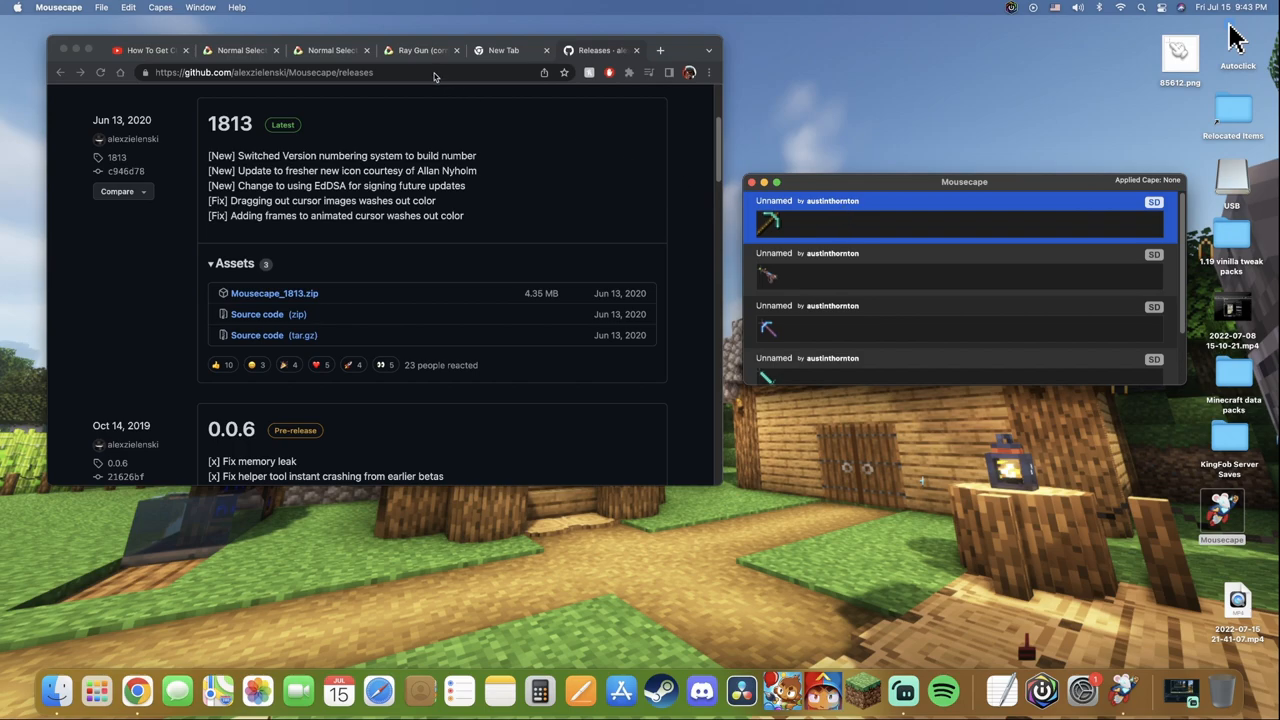
Bring Chrome forward and browse the RW-Designer gallery to the Normal Select.cur cursor page.
click(240, 50)
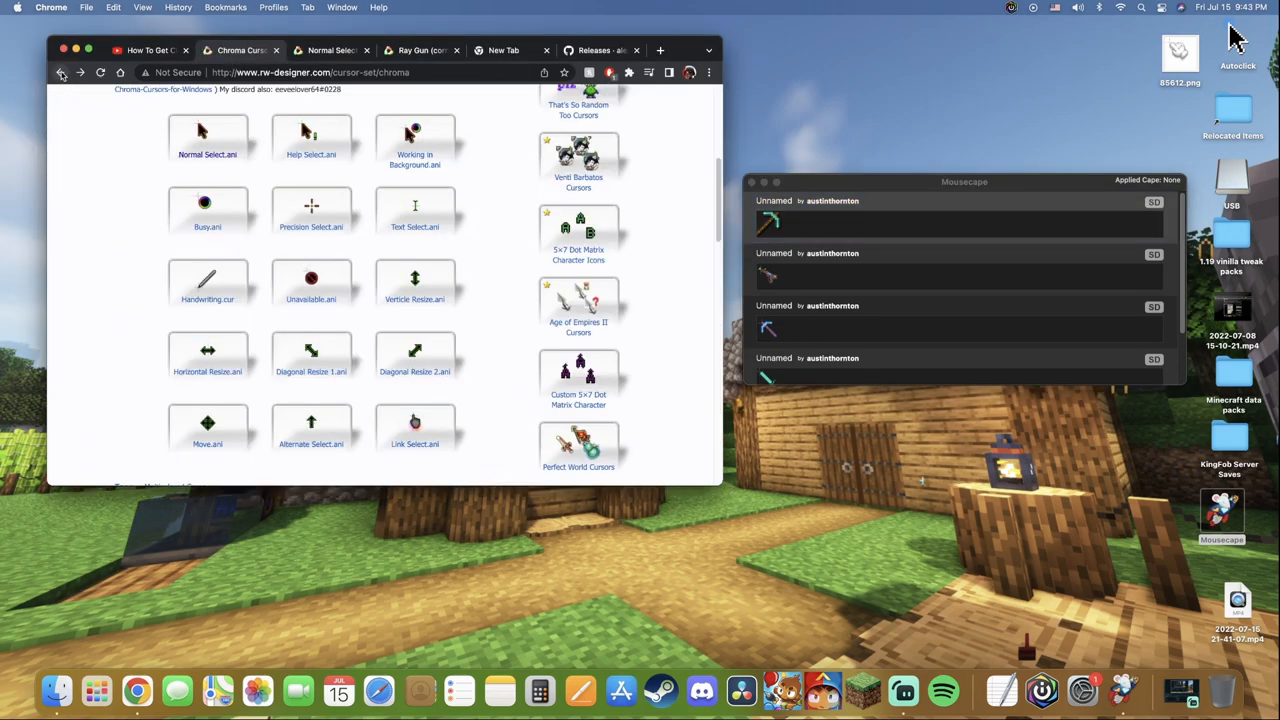
click(65, 75)
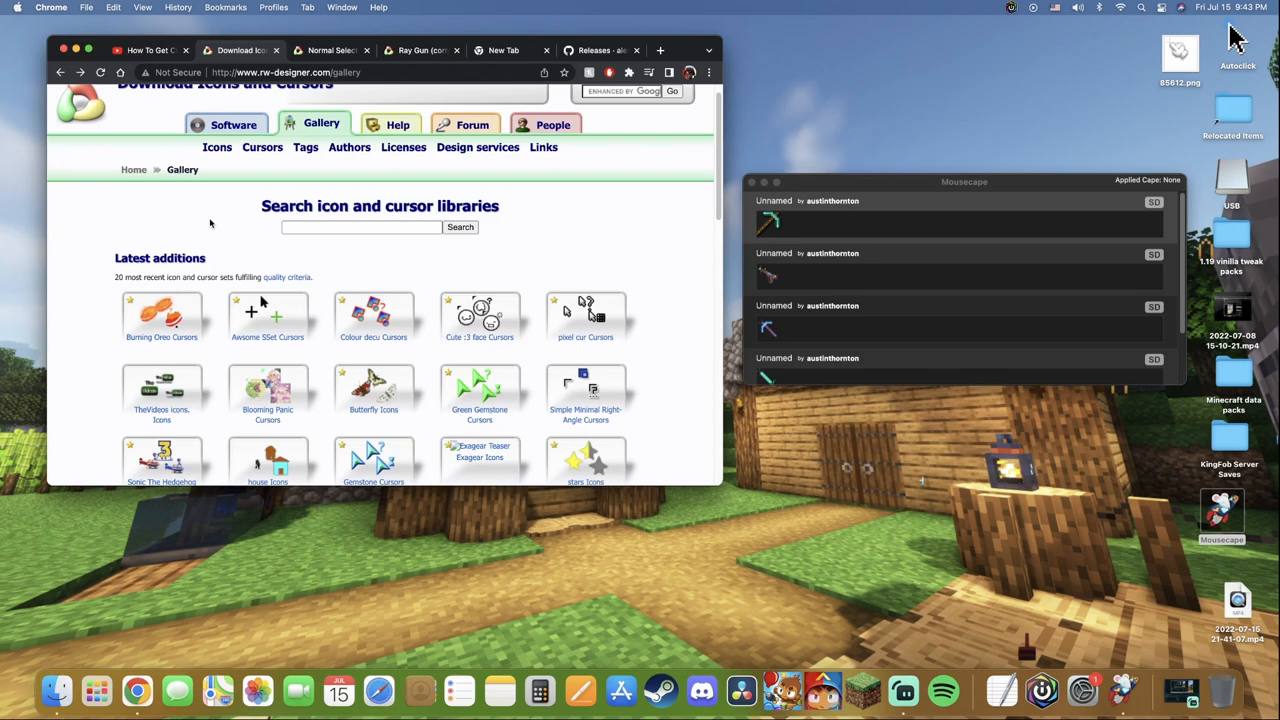
scroll(down, 3)
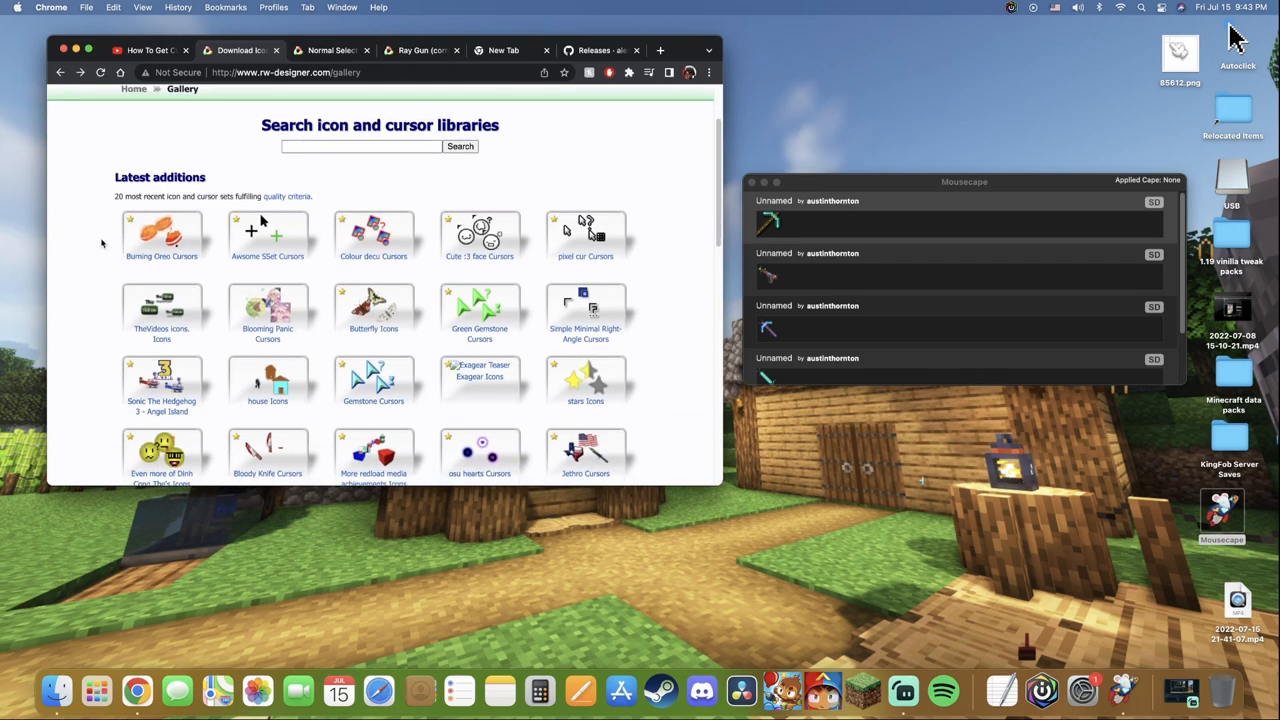
scroll(down, 3)
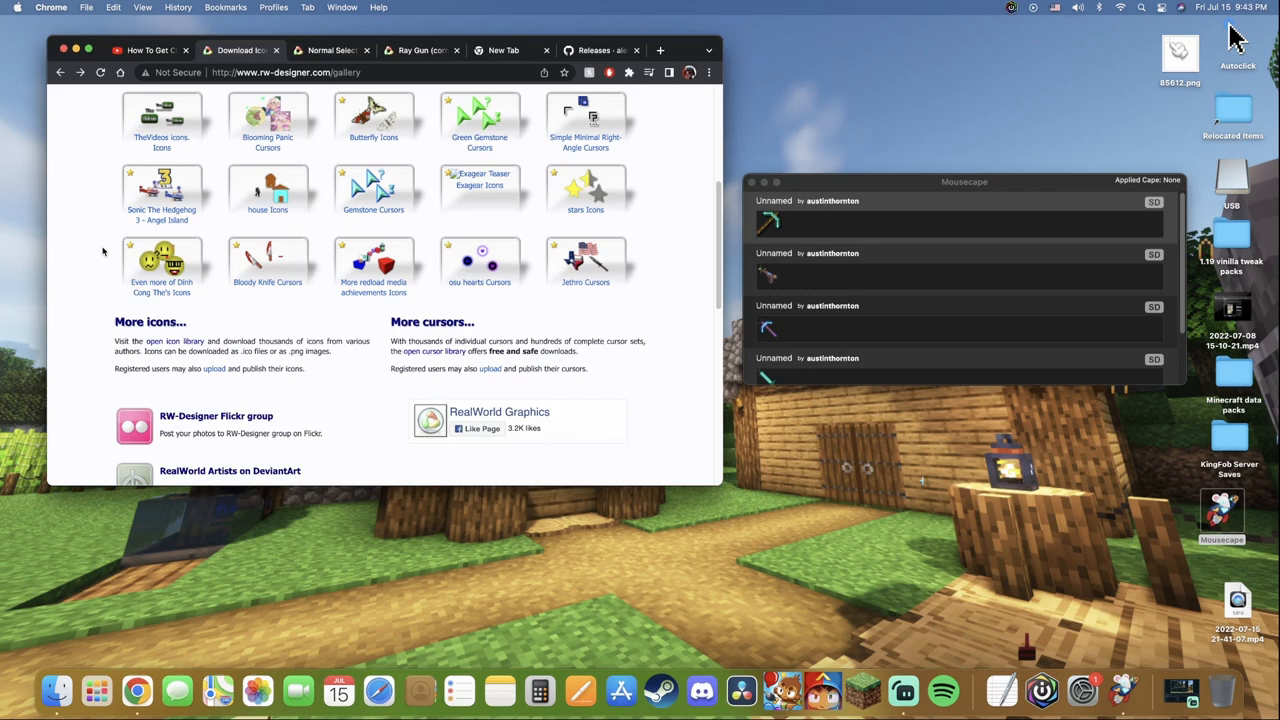
scroll(down, 3)
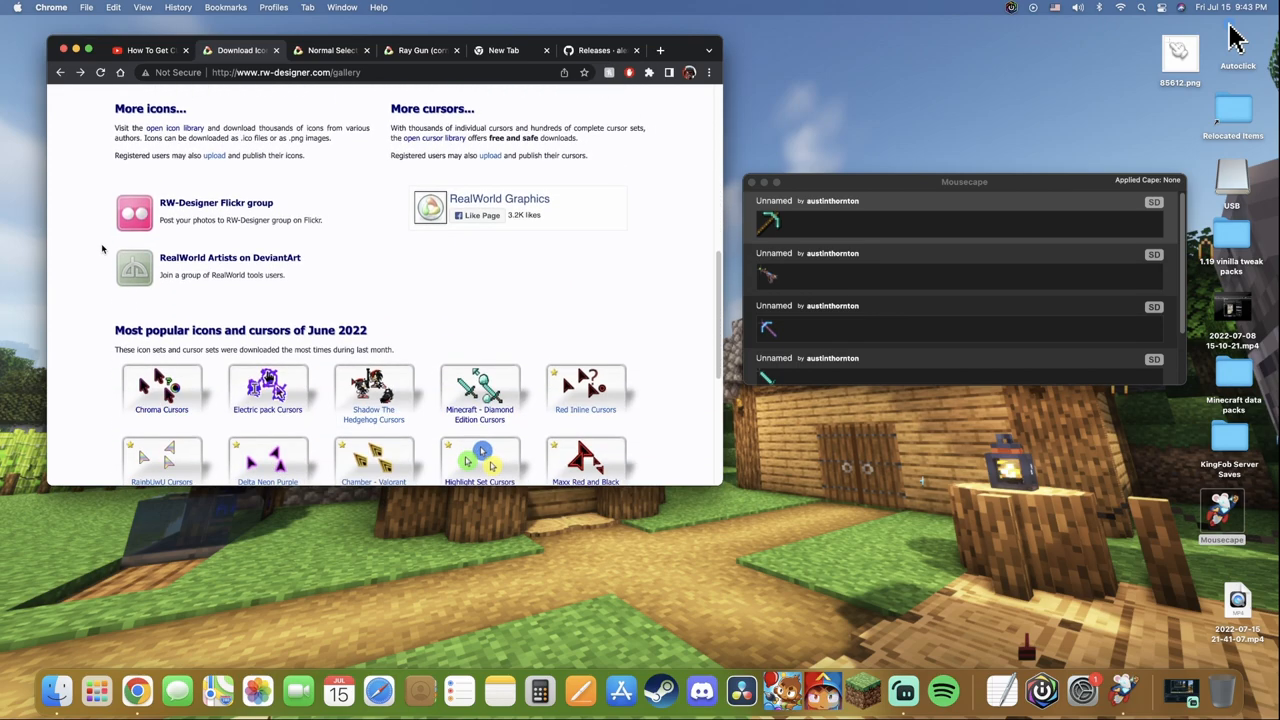
scroll(down, 3)
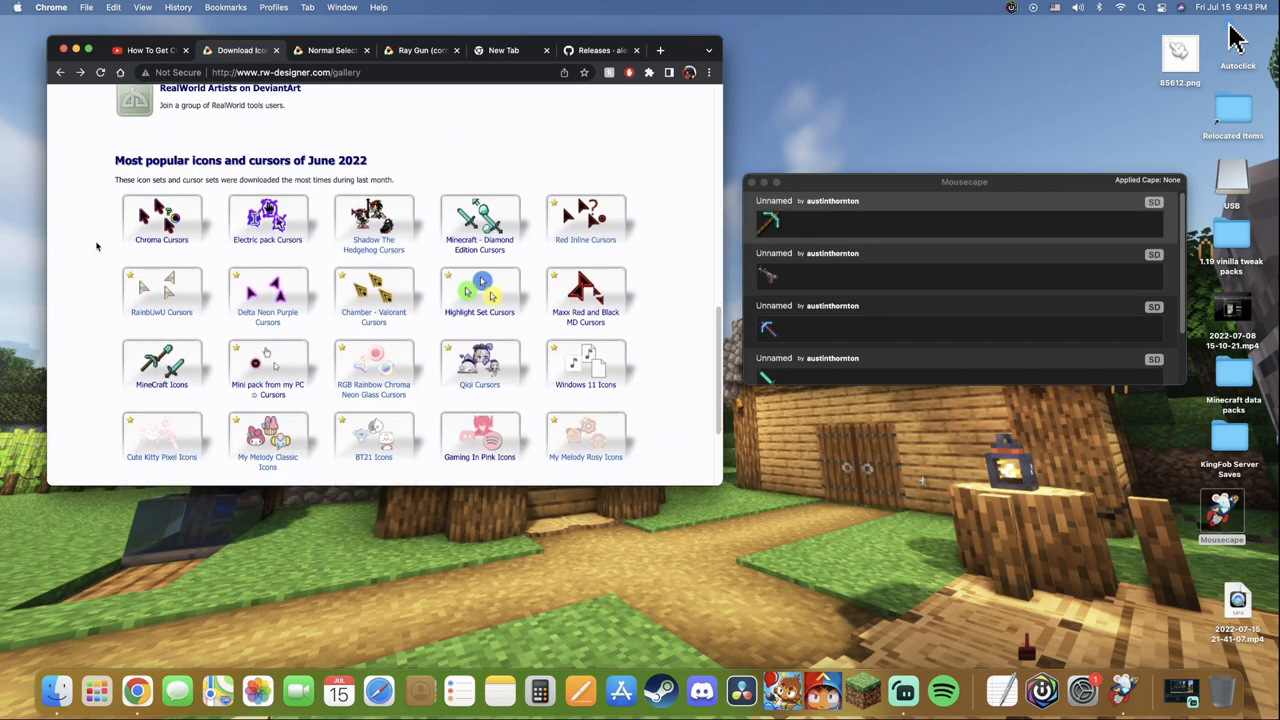
scroll(down, 3)
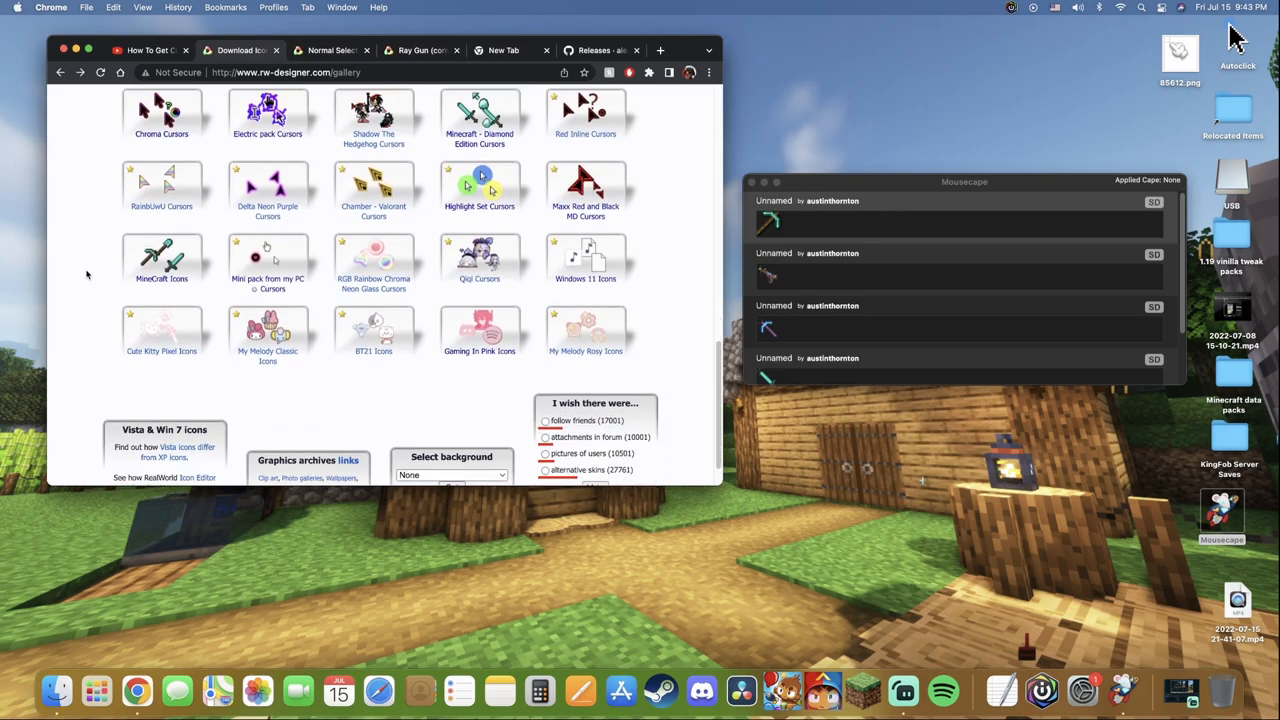
scroll(up, 3)
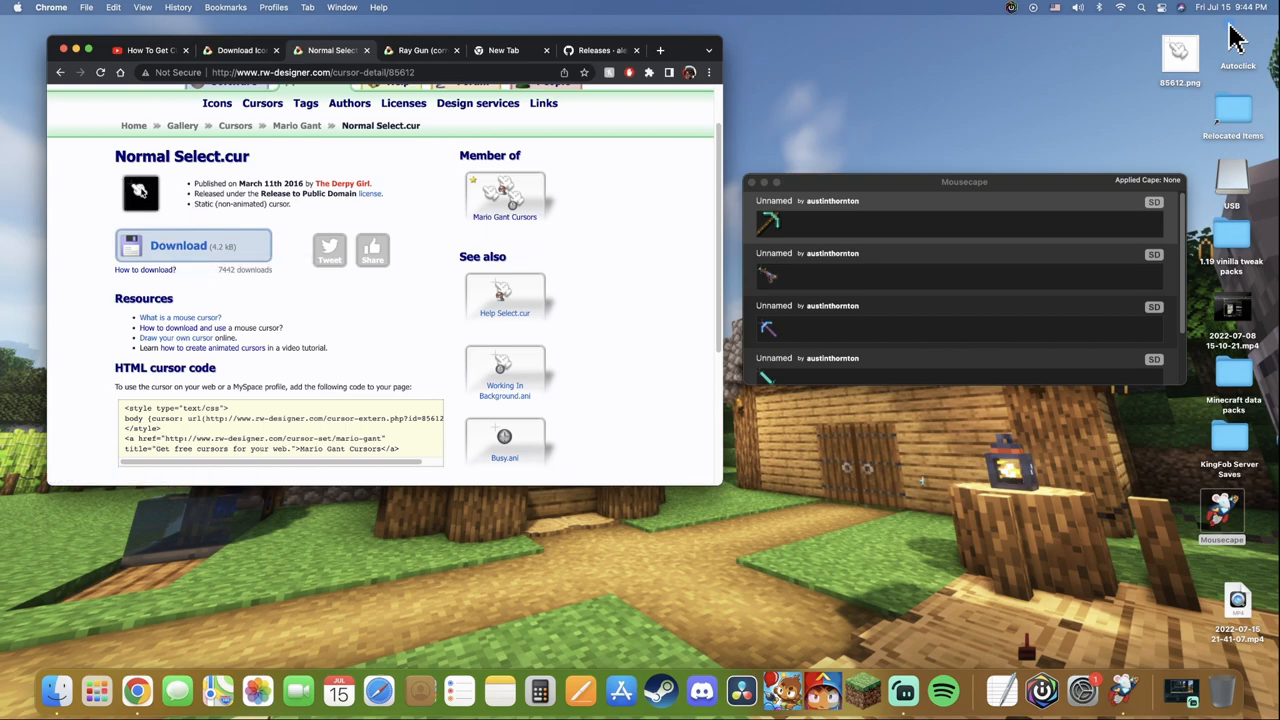
Choose Save Image As on the Normal Select cursor preview image.
right_click(140, 192)
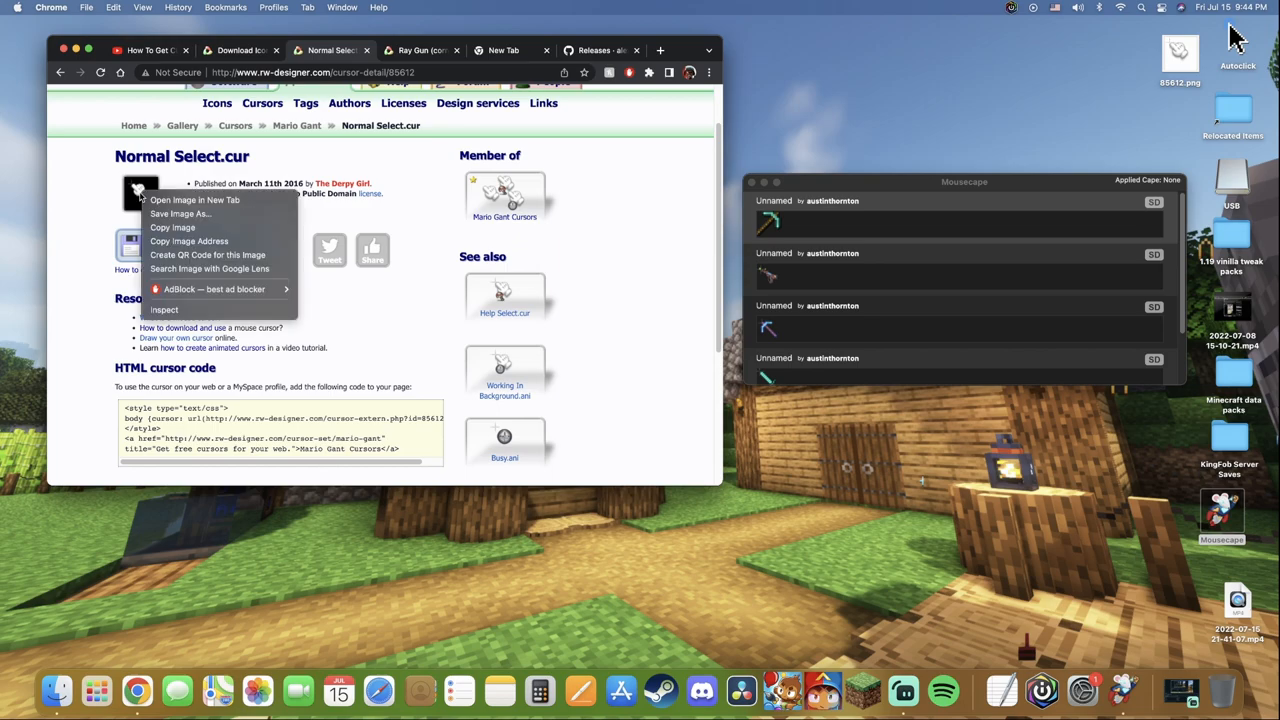
mouse_move(184, 213)
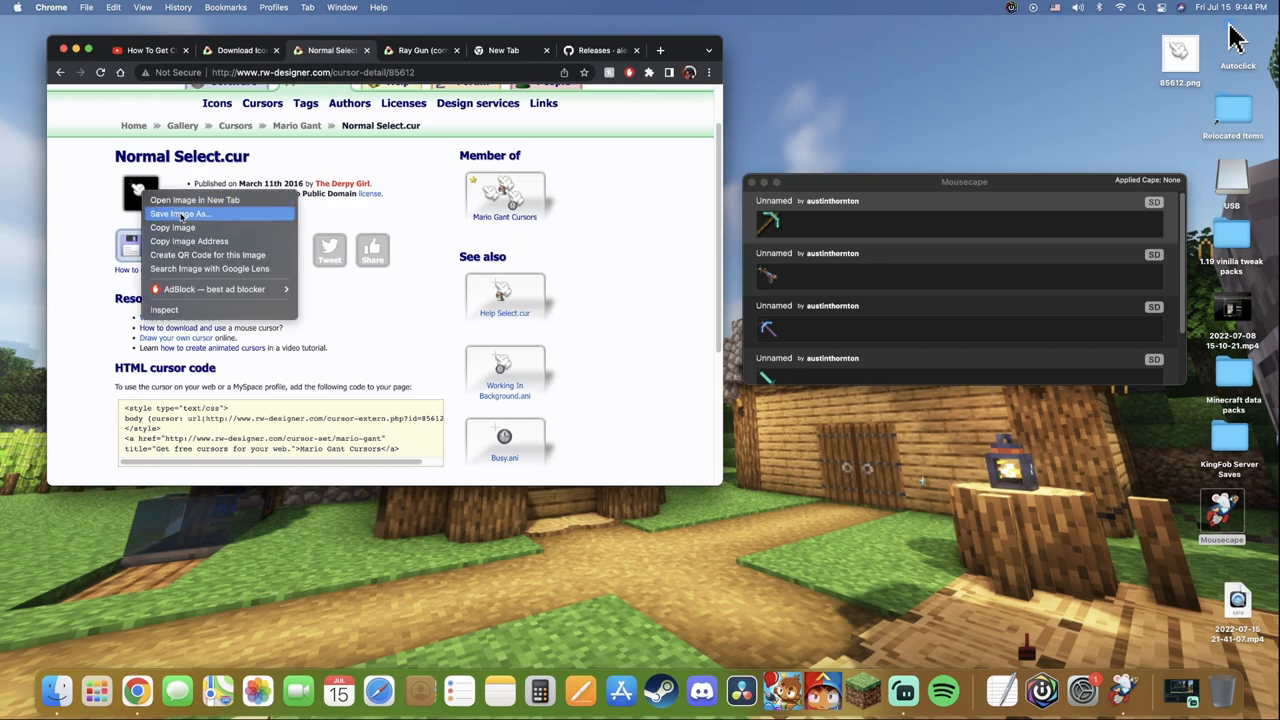
click(182, 213)
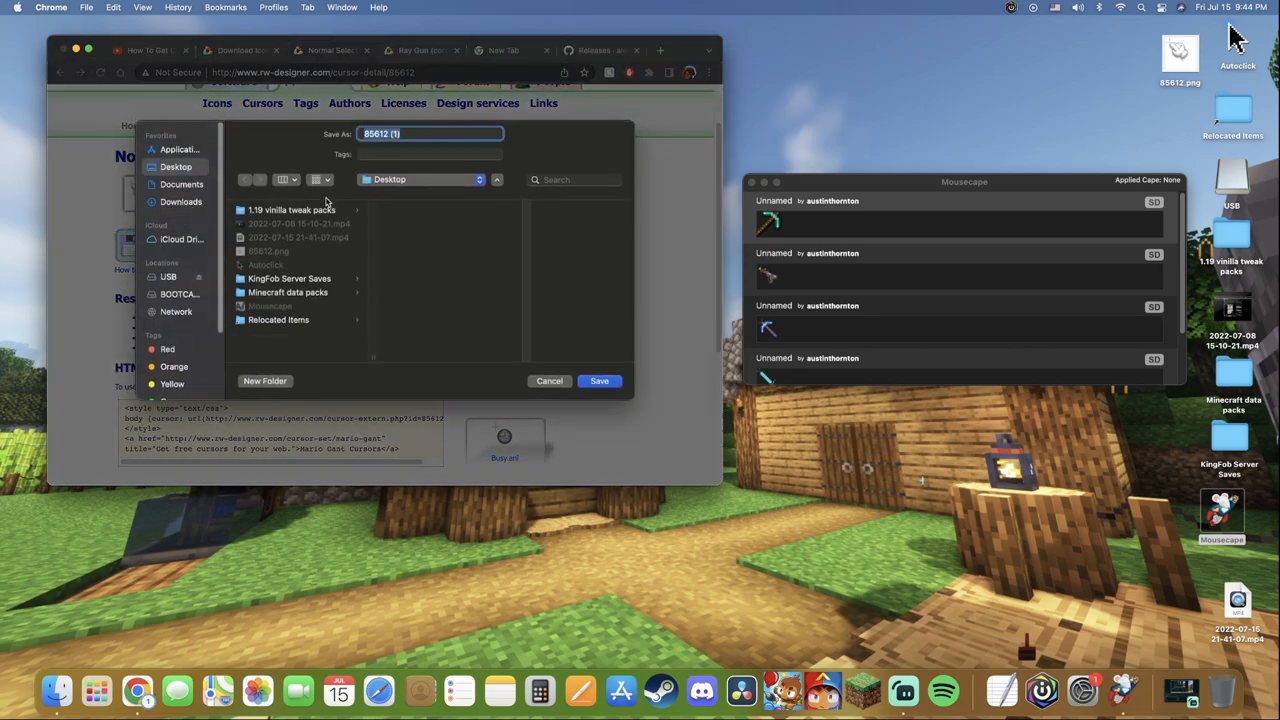
mouse_move(522, 240)
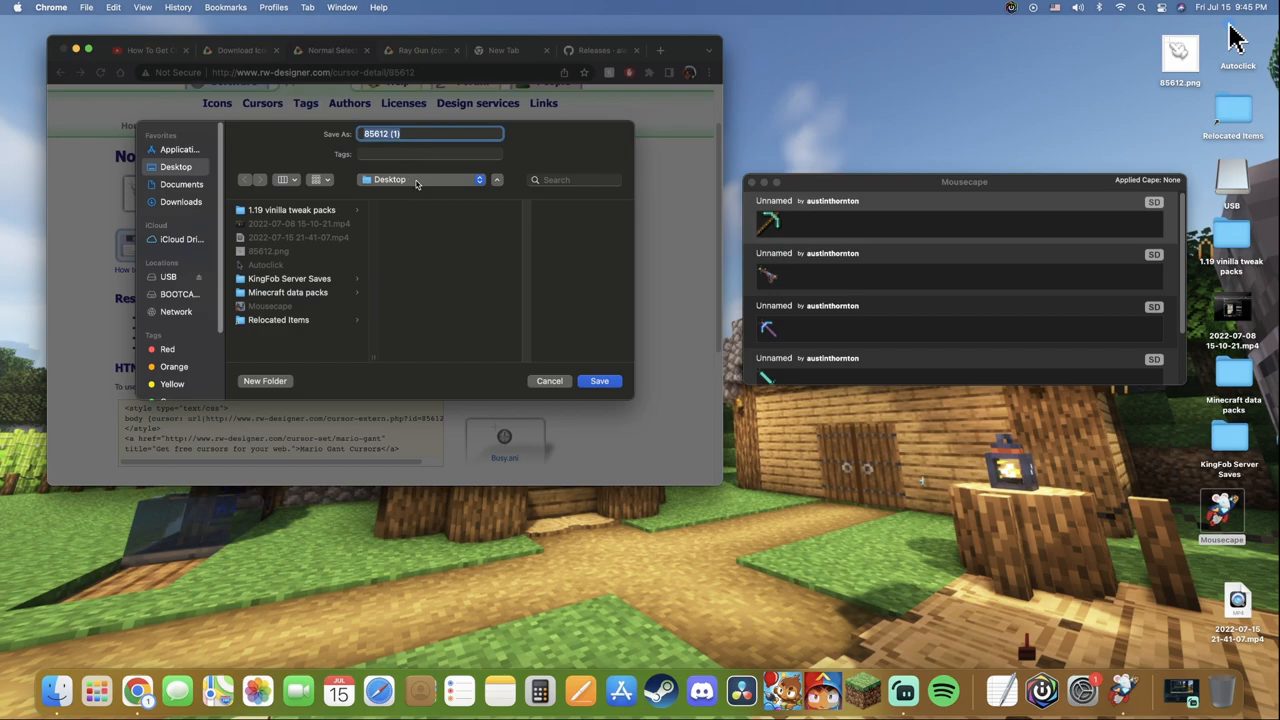
mouse_move(599, 380)
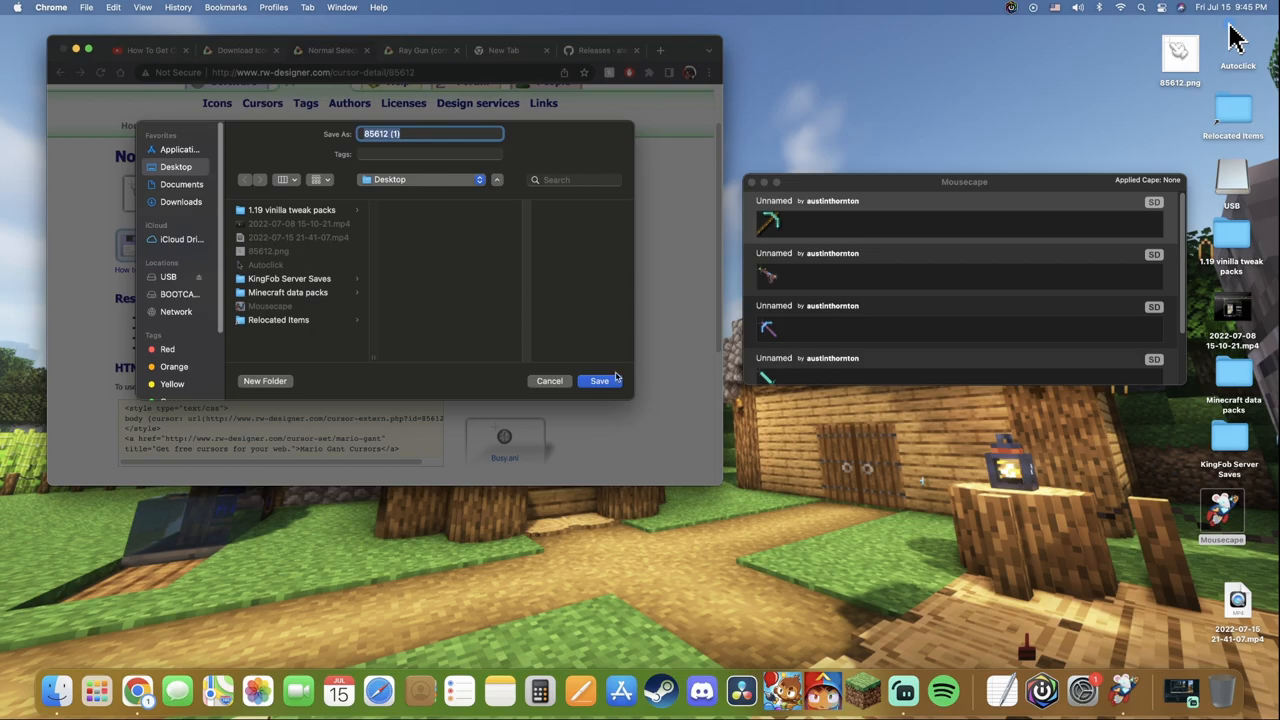
Save the cursor image as 85612.png on the Desktop.
click(599, 381)
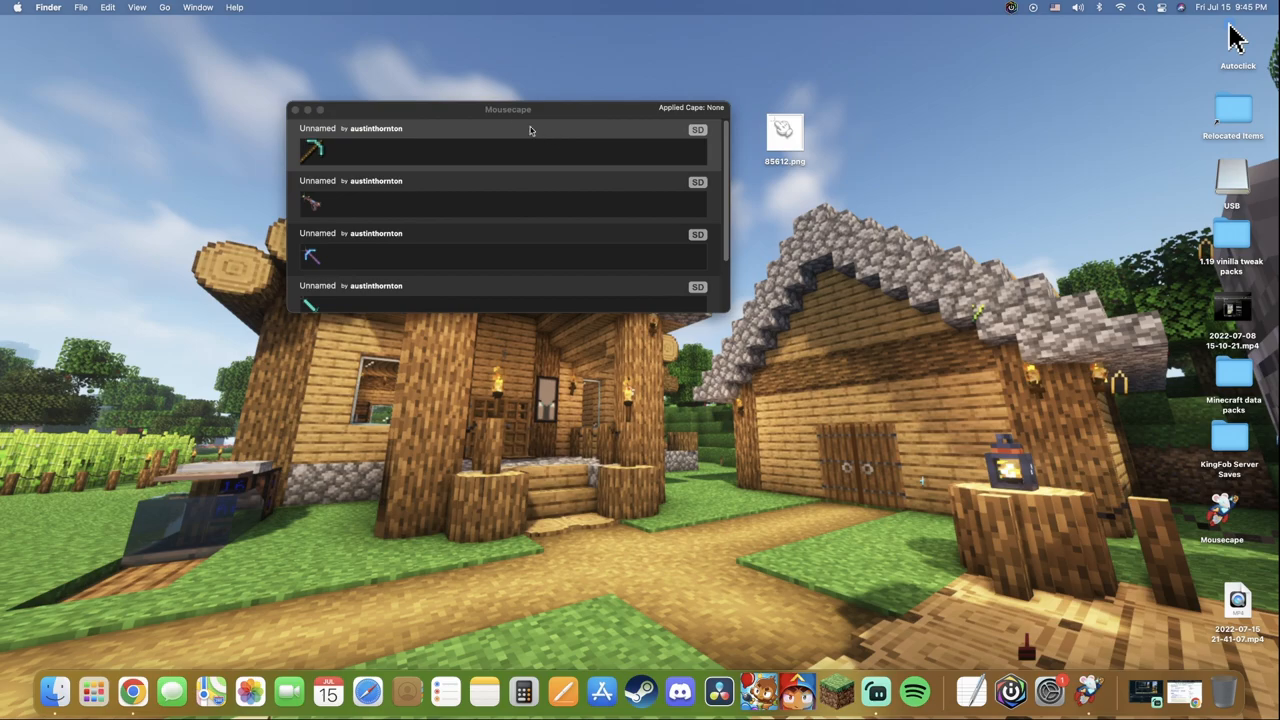
mouse_move(425, 117)
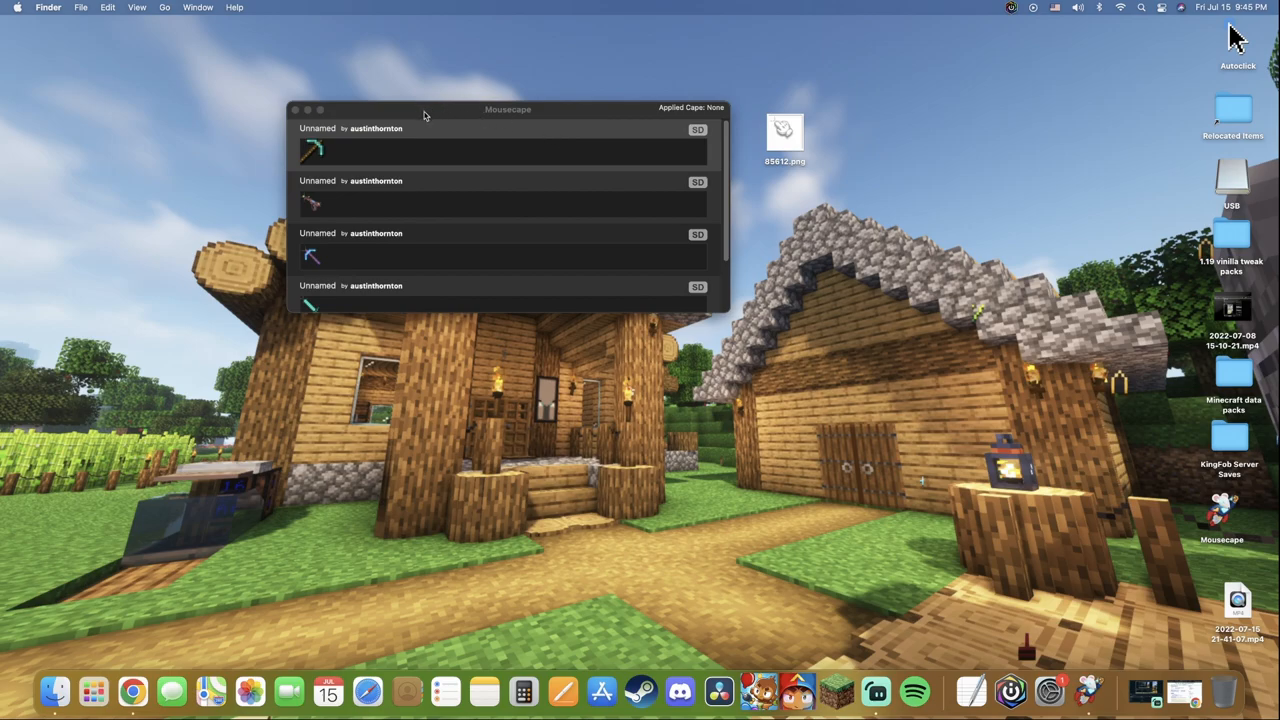
mouse_move(30, 25)
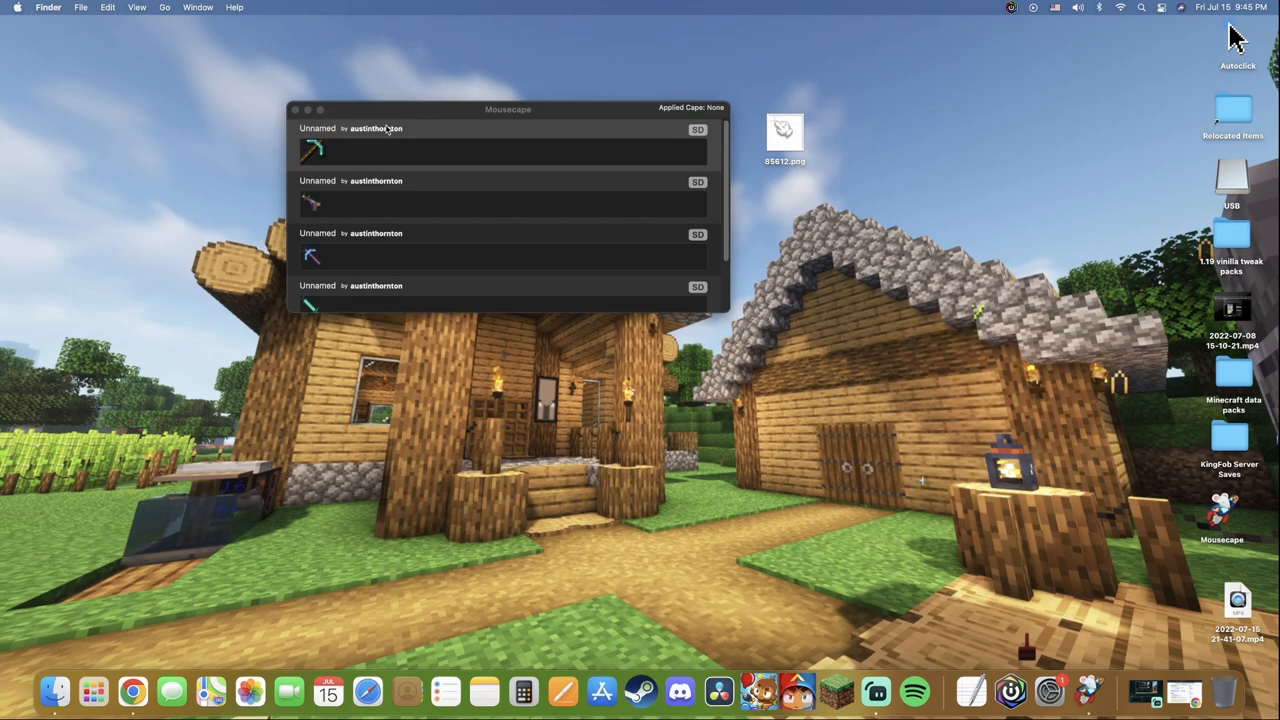
mouse_move(400, 117)
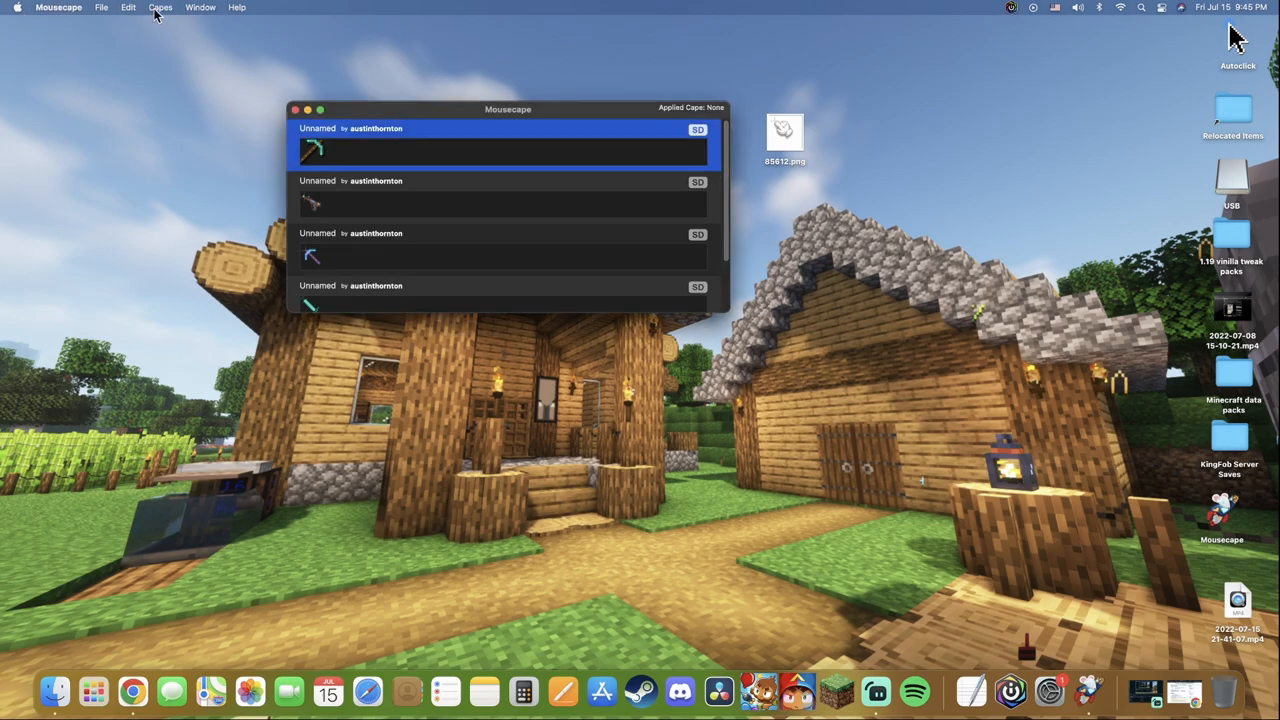
mouse_move(60, 24)
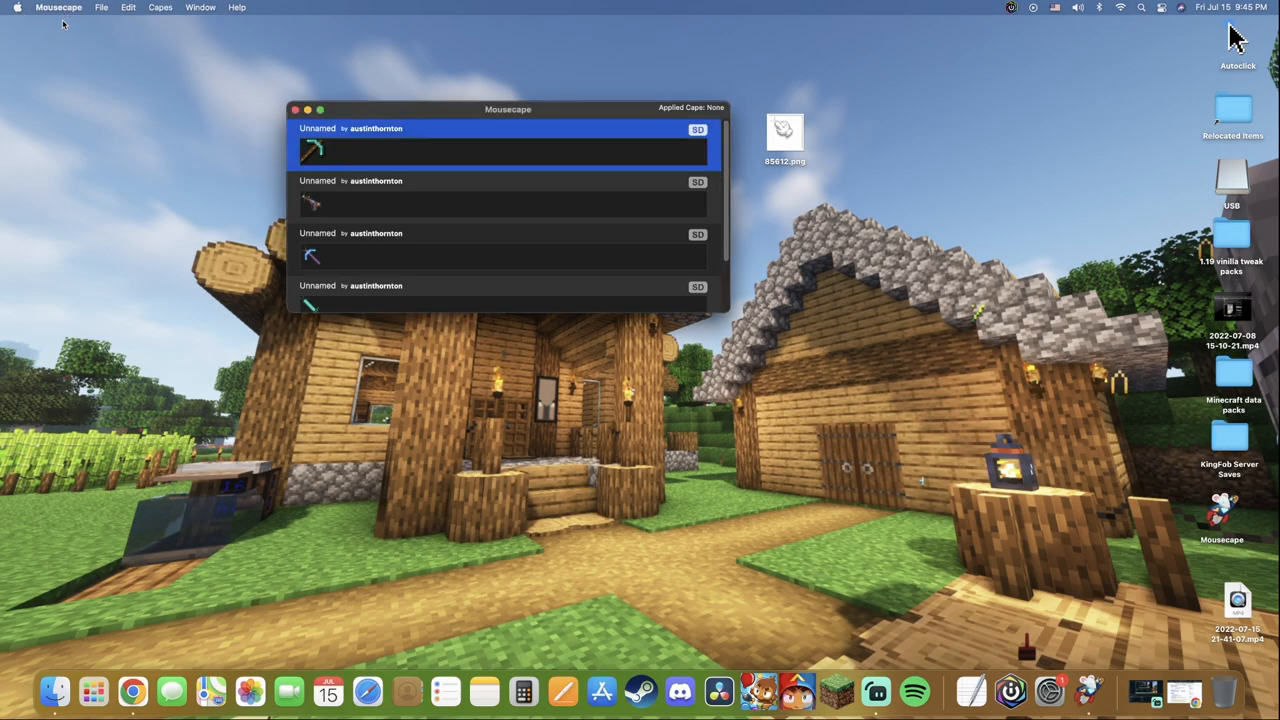
mouse_move(293, 24)
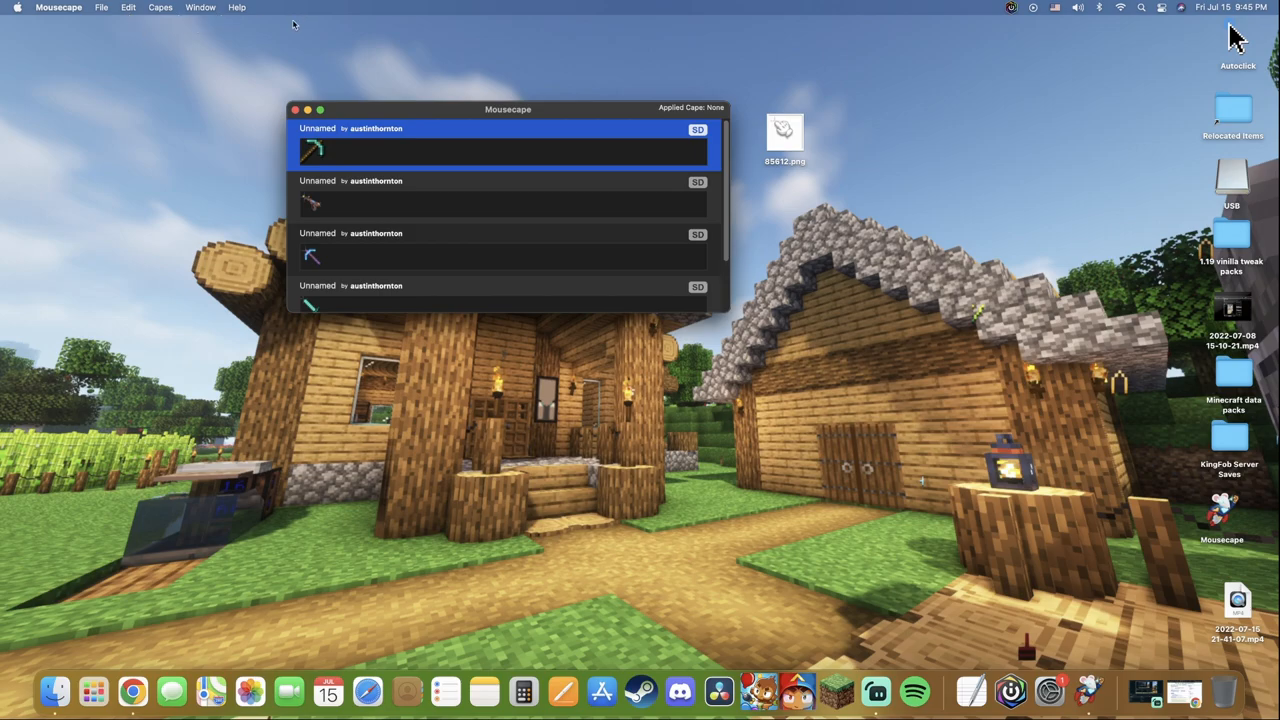
Add a new Unnamed cape from the menu bar and open it in the cape editor.
click(124, 7)
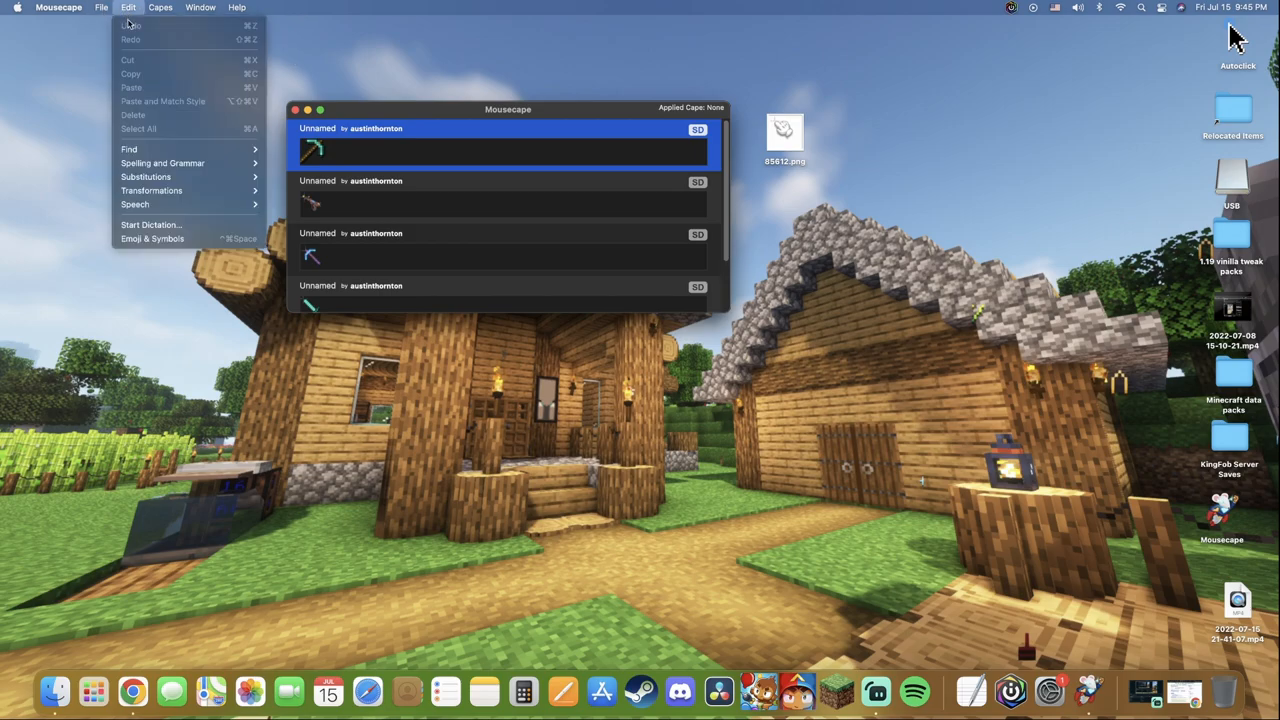
click(500, 200)
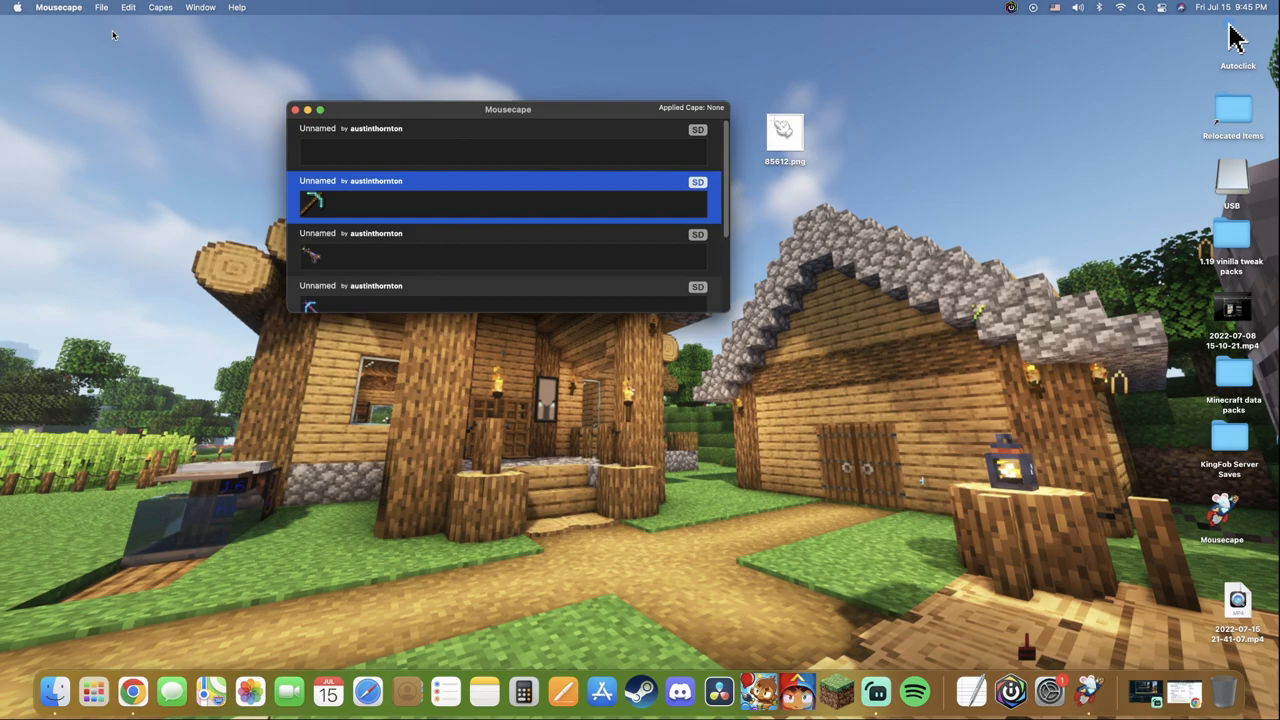
mouse_move(450, 135)
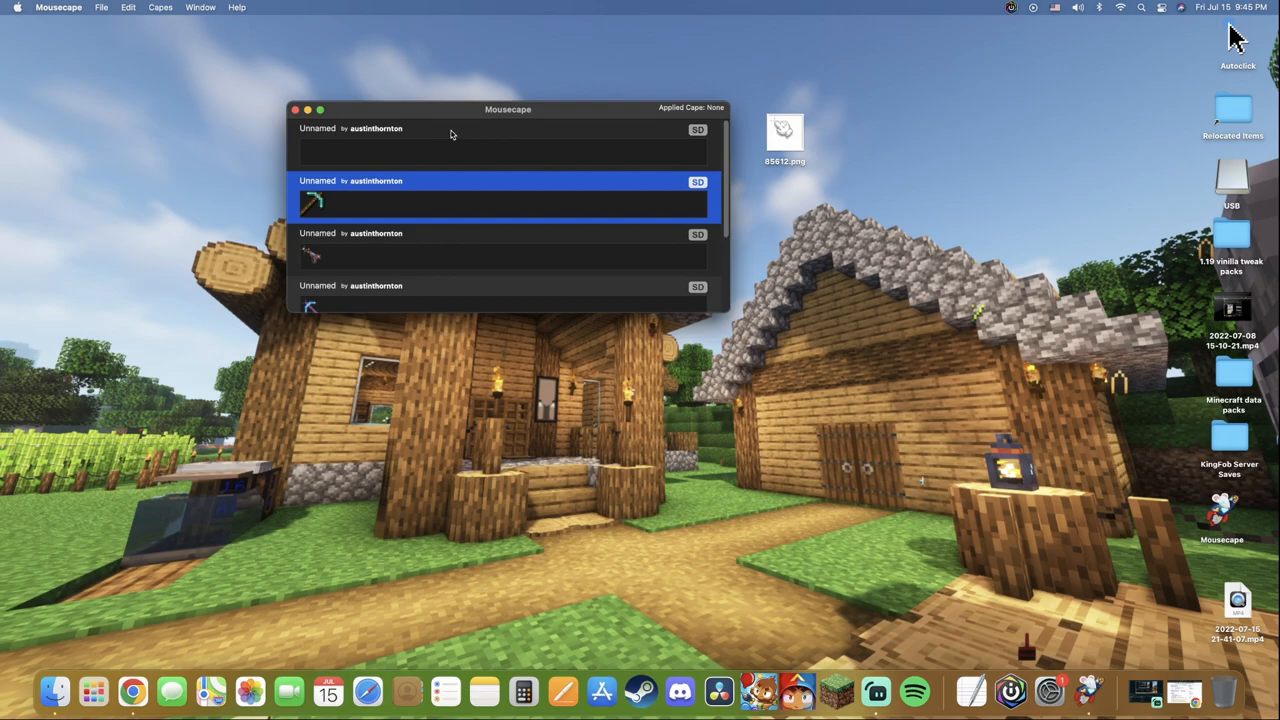
right_click(450, 135)
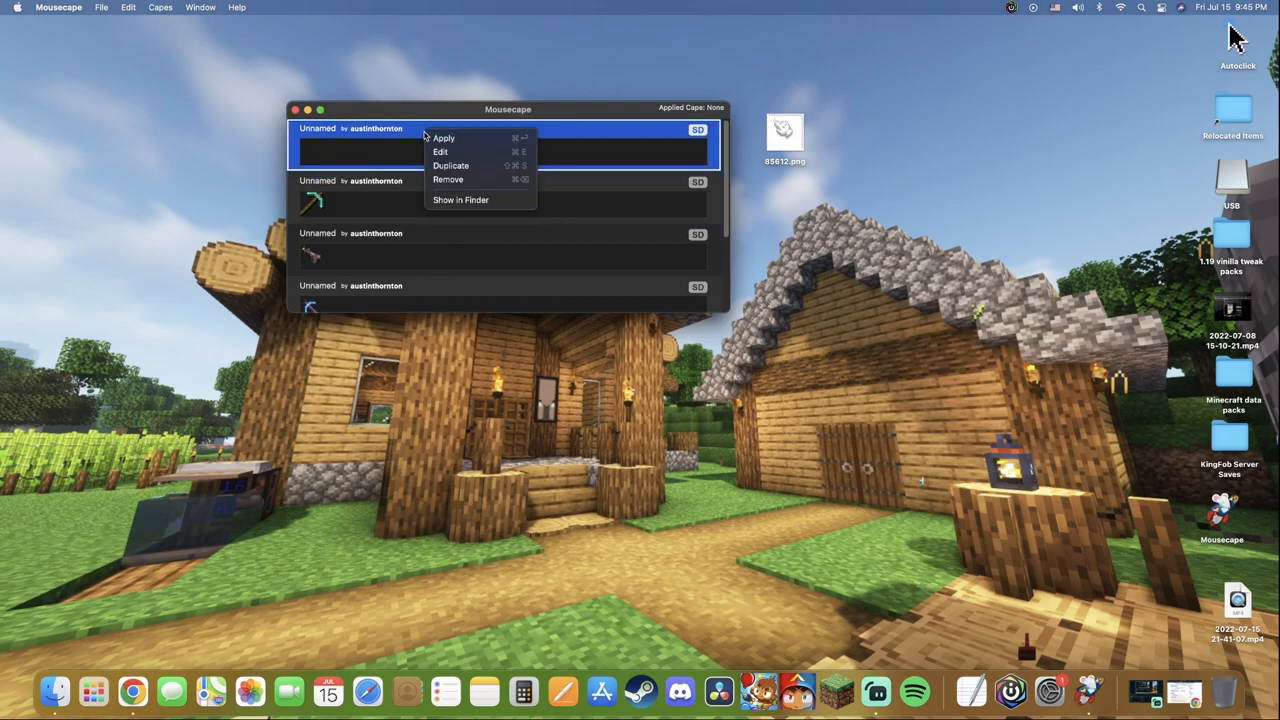
click(440, 151)
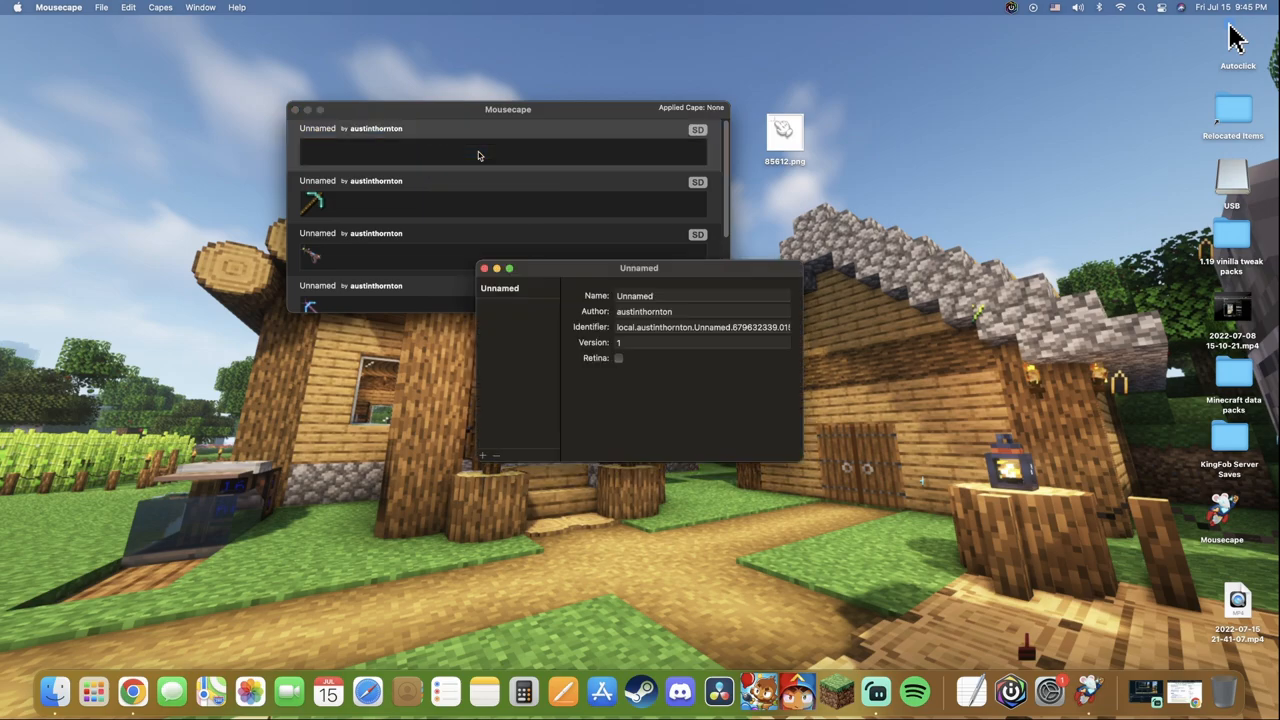
Set the cursor type to Arrow and load 85612.png as its 1x image.
drag(639, 267, 571, 340)
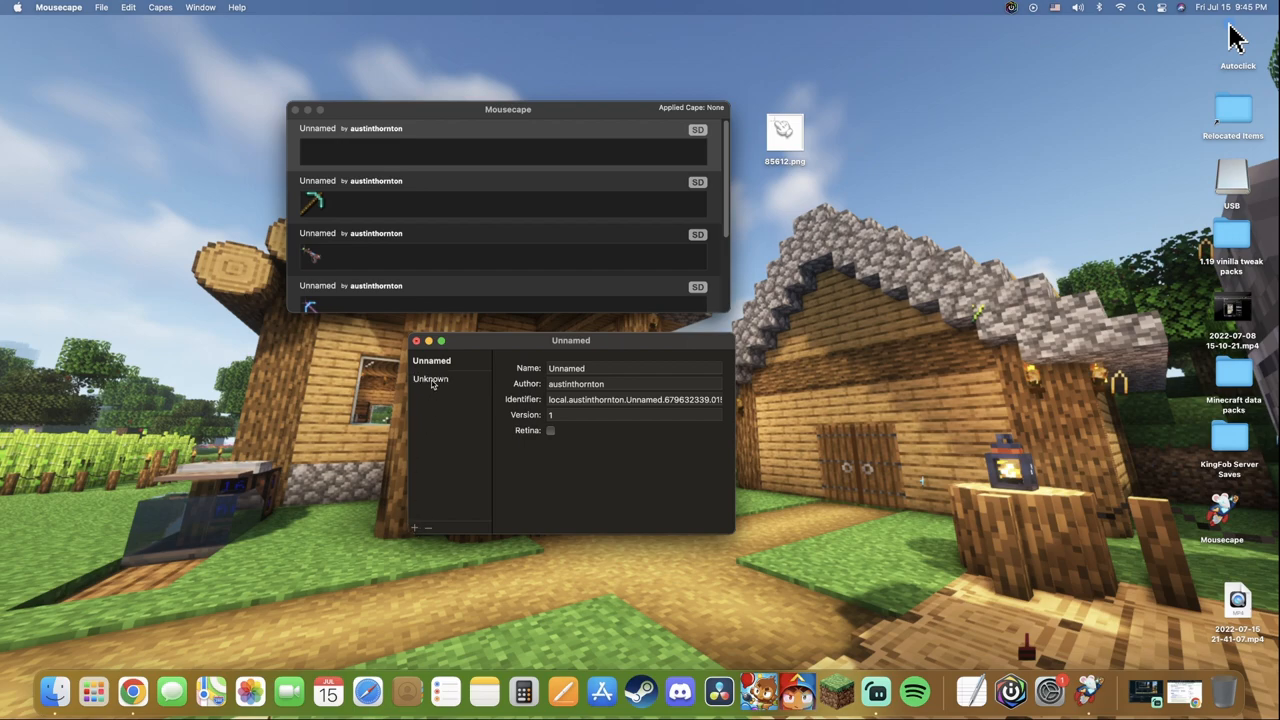
click(630, 369)
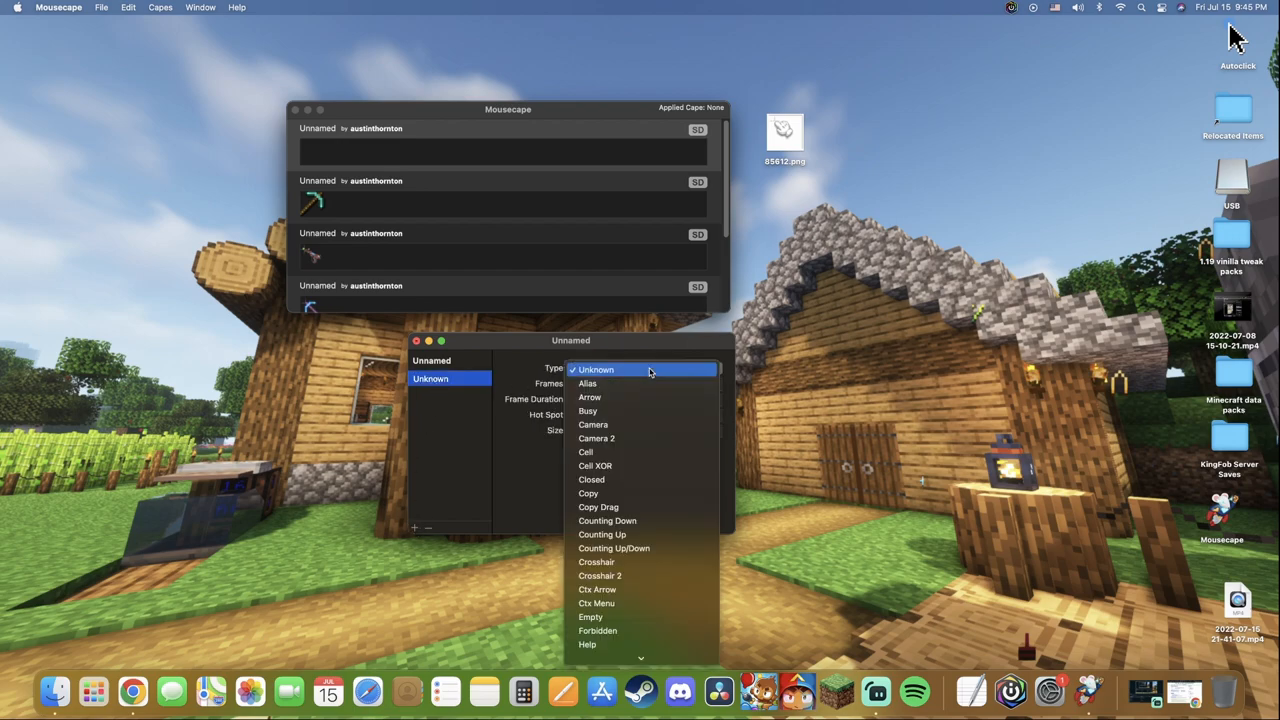
mouse_move(626, 397)
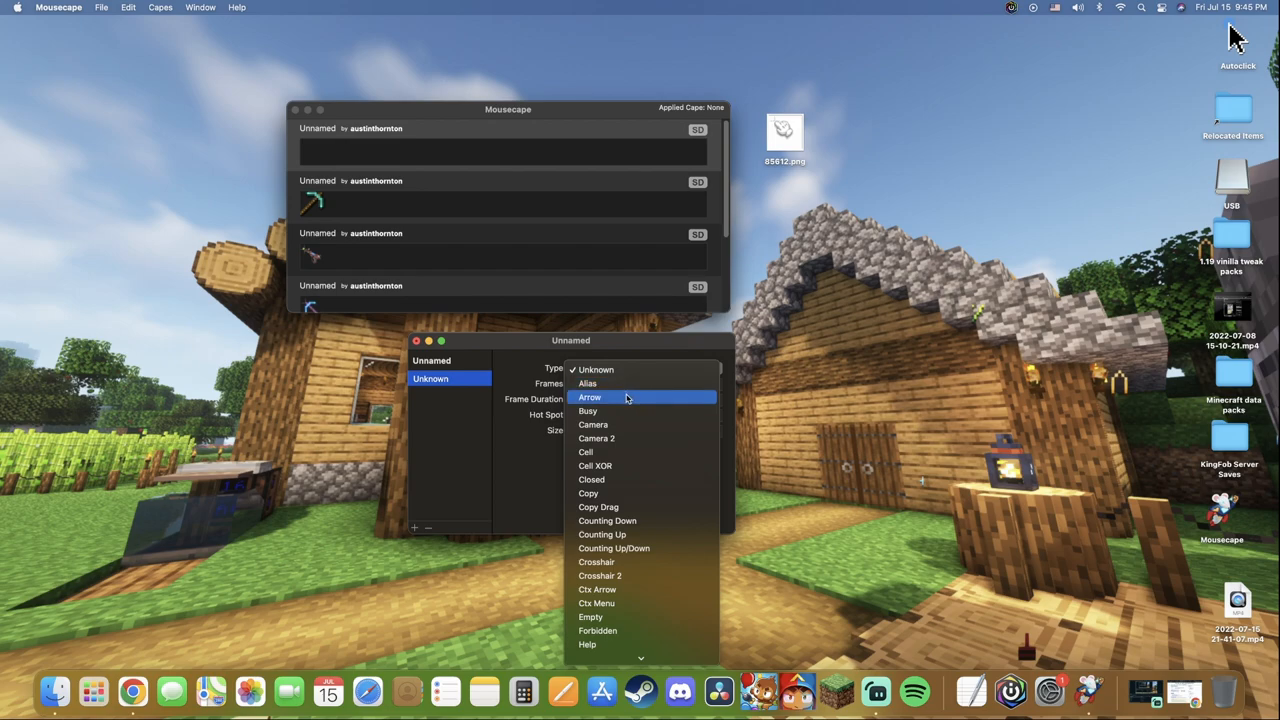
click(590, 397)
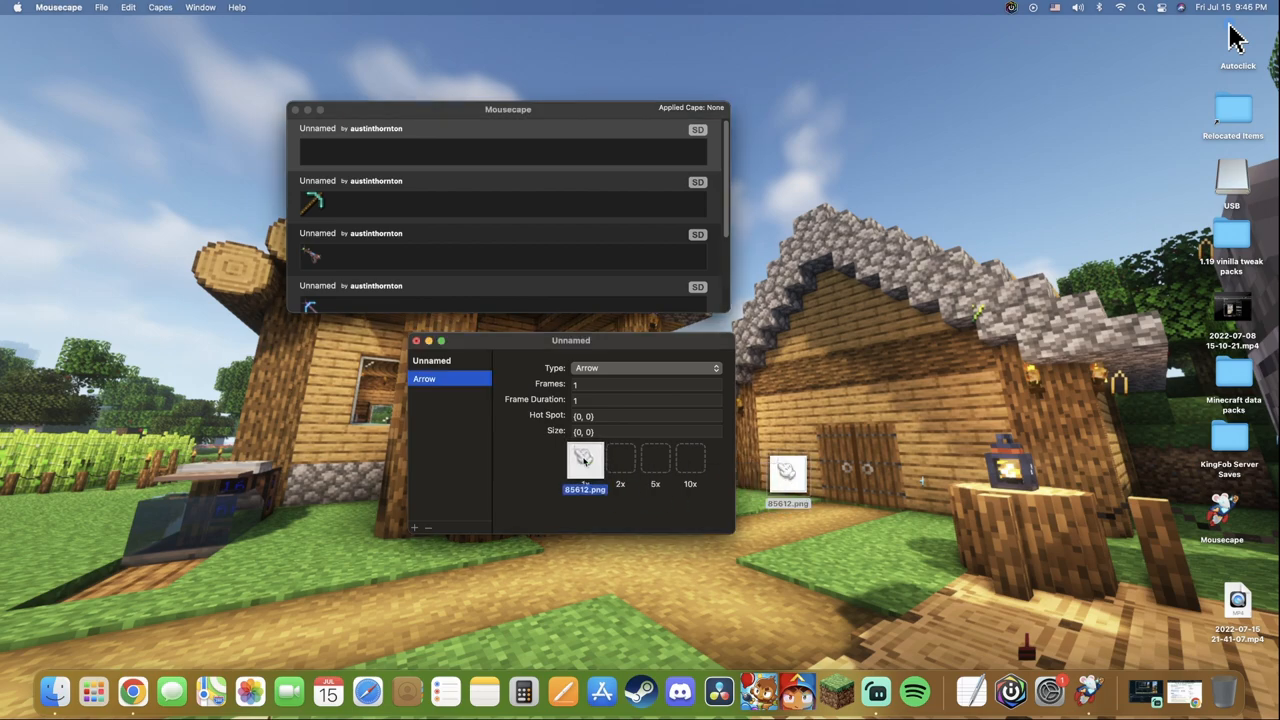
click(584, 460)
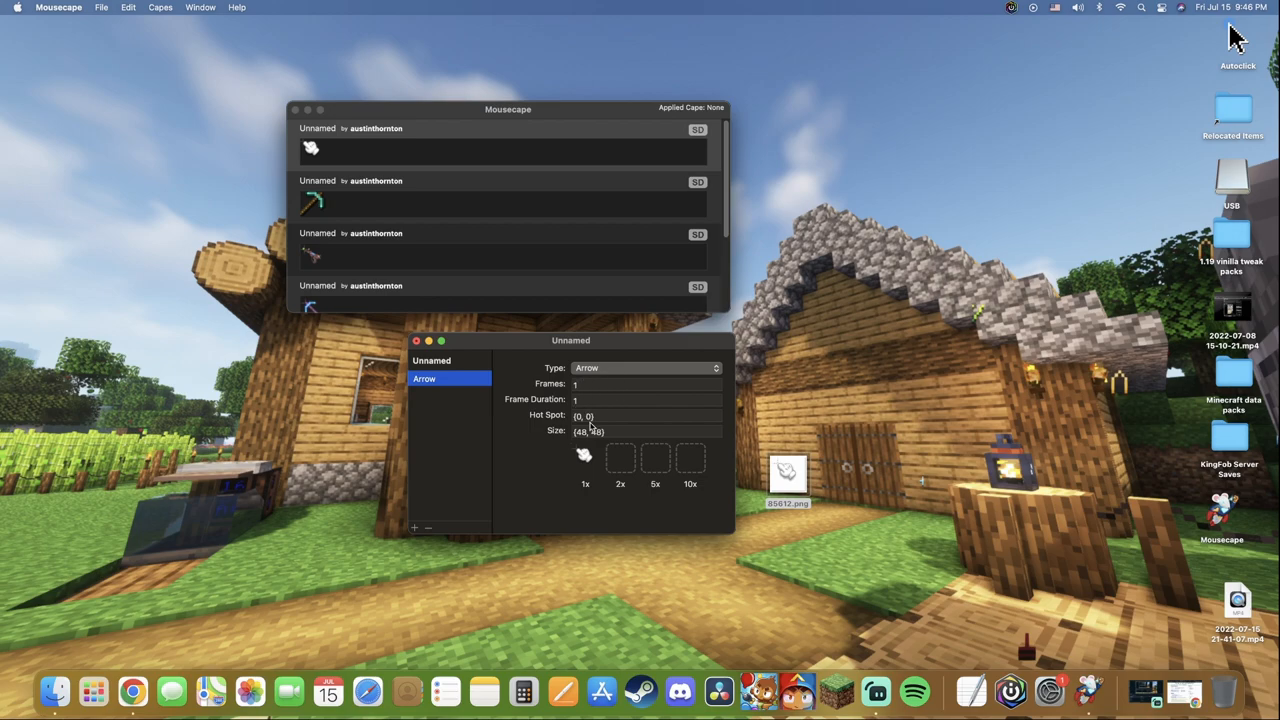
Edit the Hot Spot field to {9, 9} and commit the value.
click(595, 415)
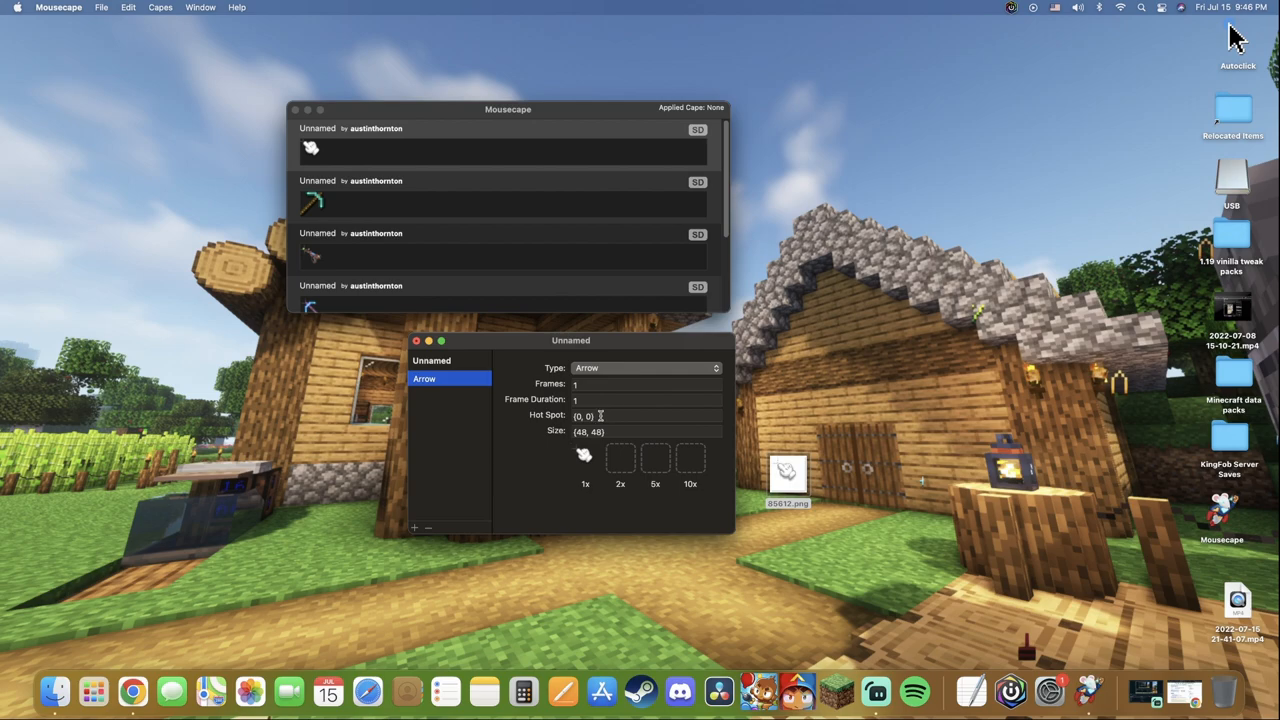
click(615, 416)
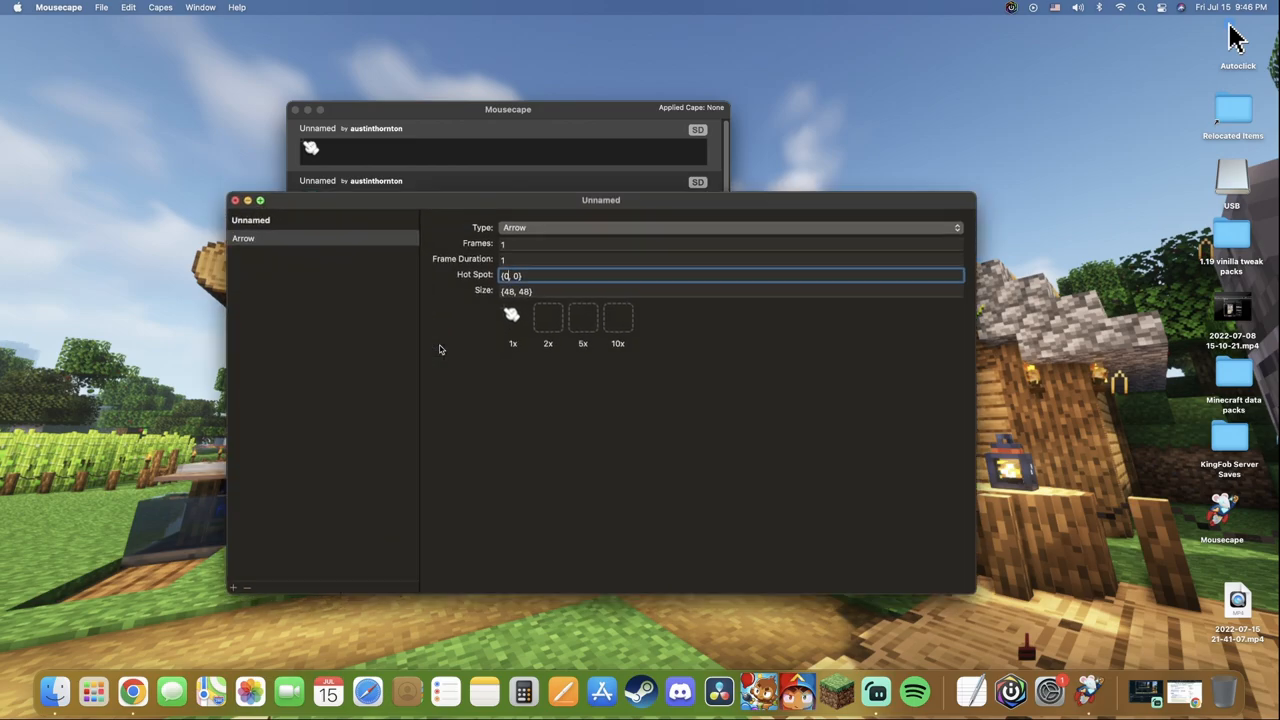
click(259, 200)
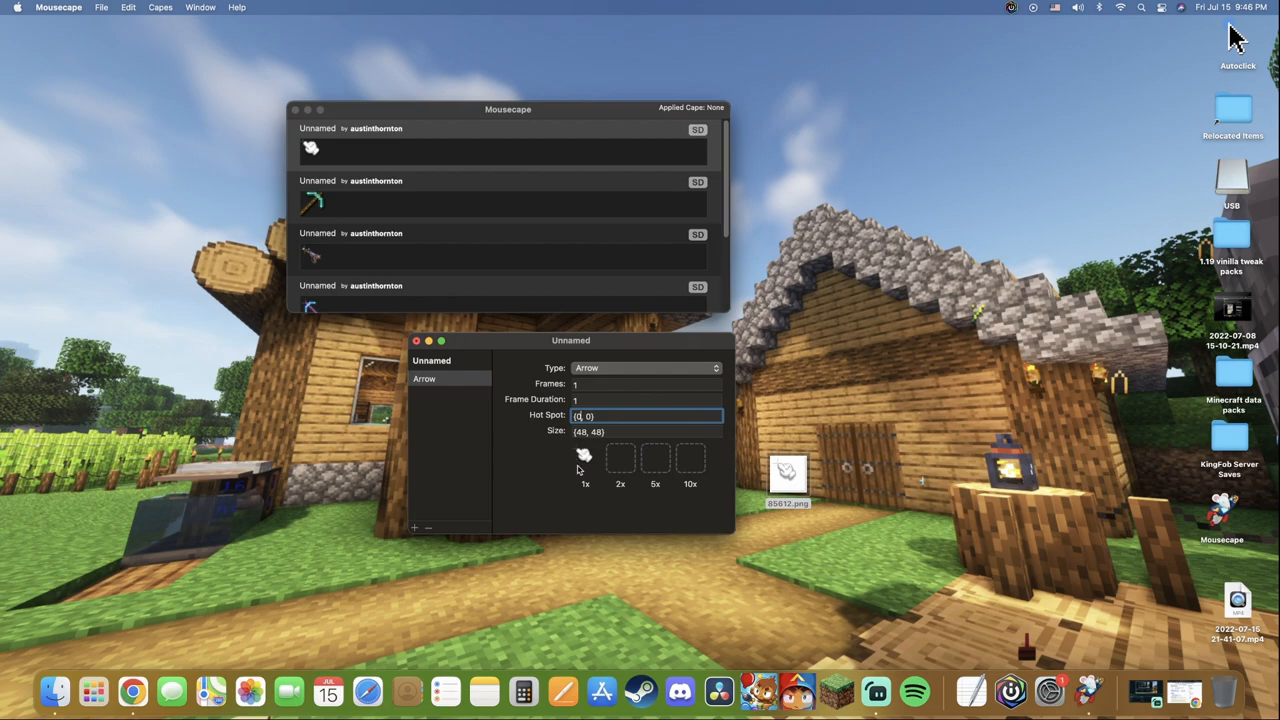
mouse_move(579, 483)
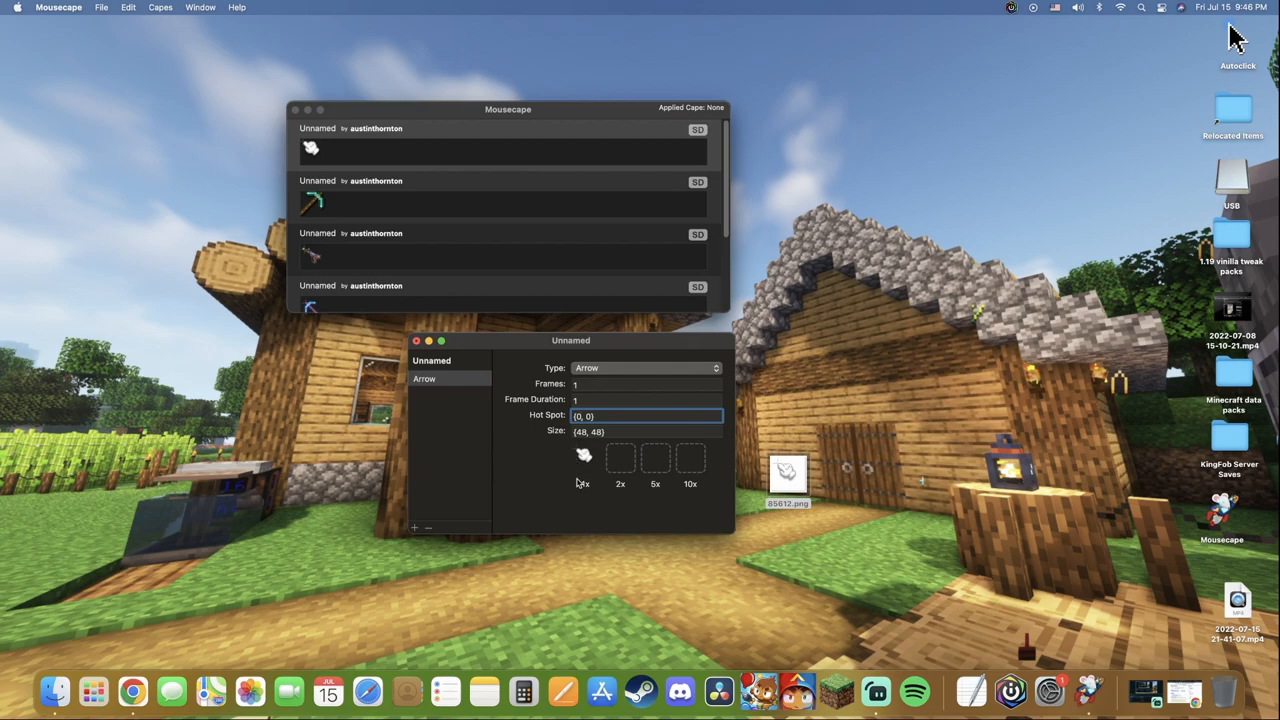
mouse_move(573, 480)
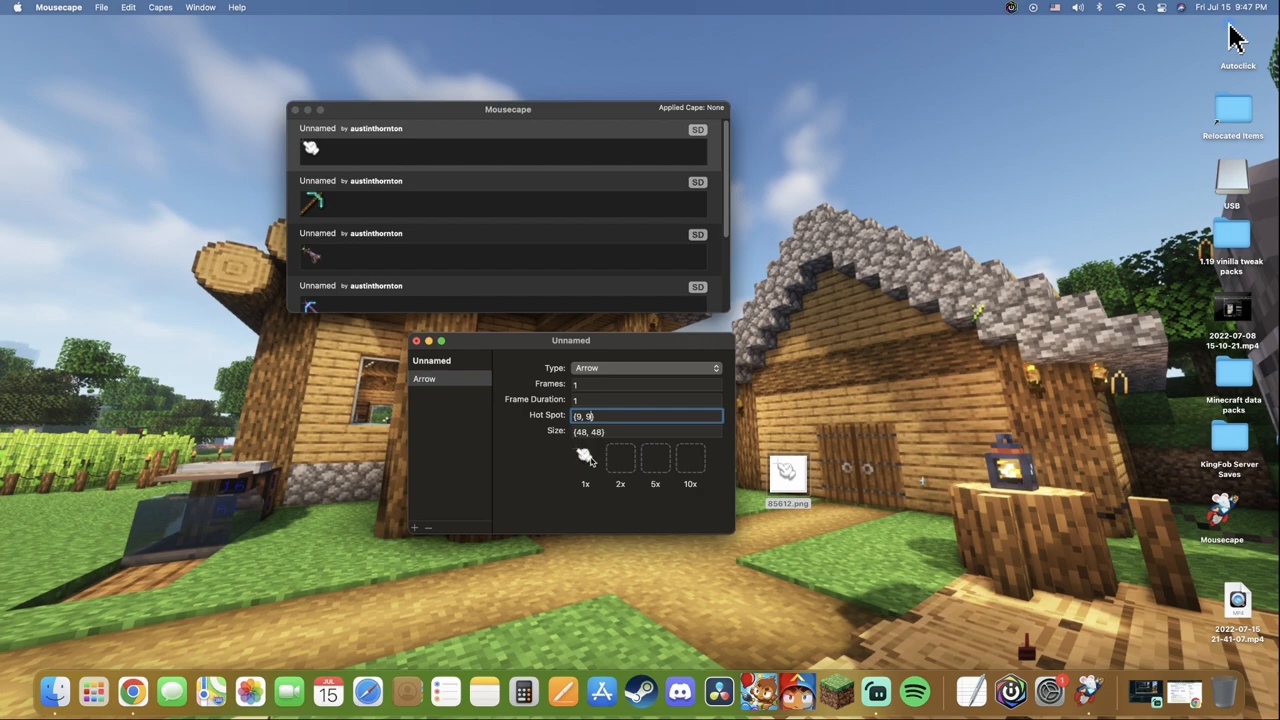
mouse_move(562, 481)
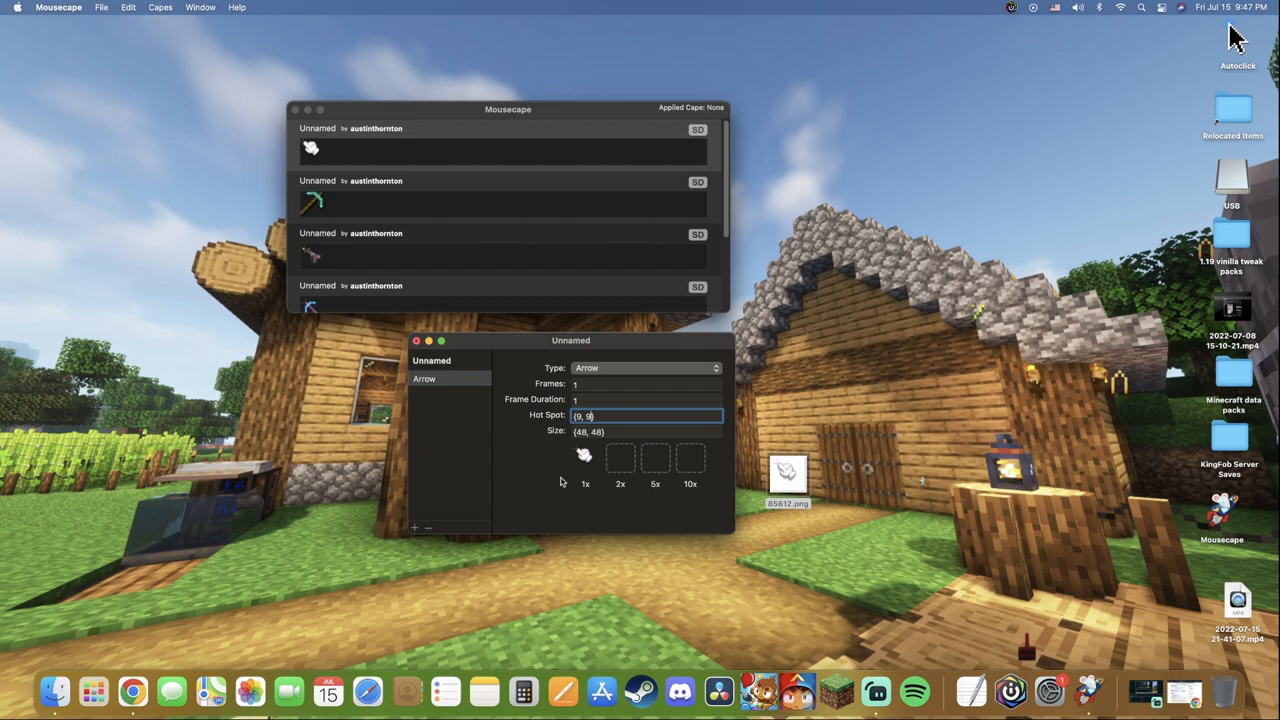
click(645, 431)
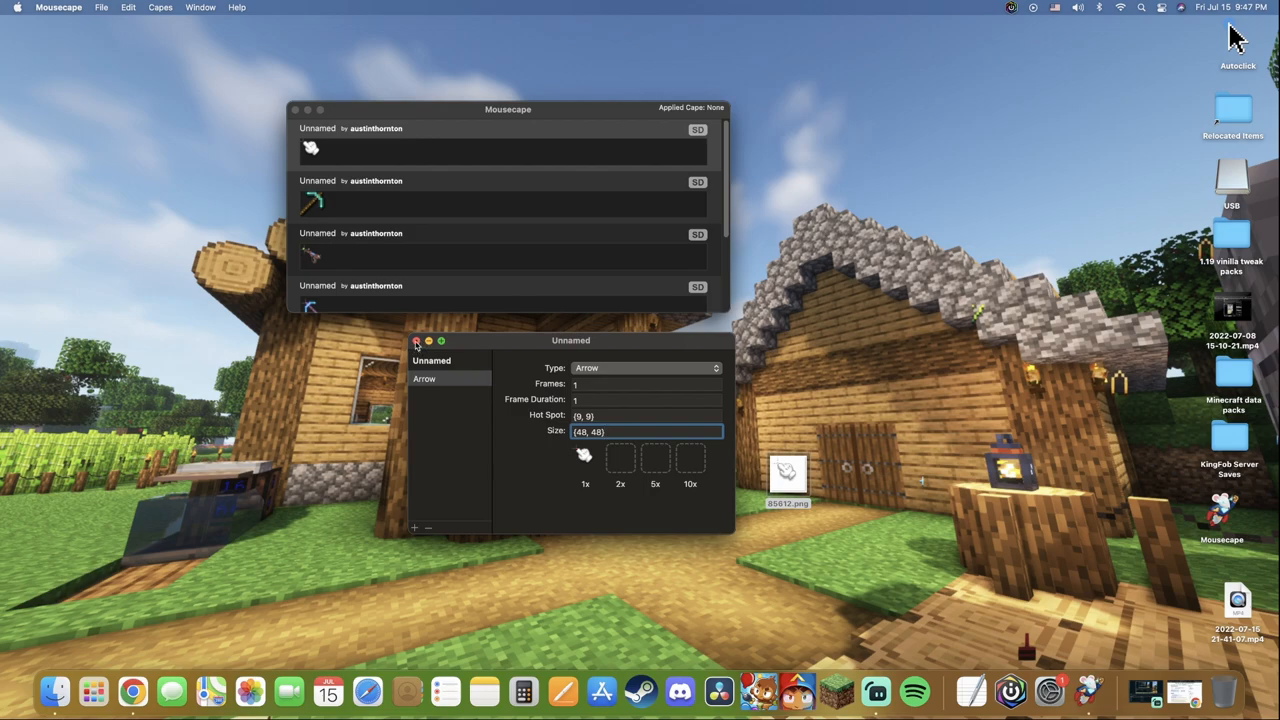
Close the editor and apply the hand cape, then the bottom Unnamed cape.
click(416, 341)
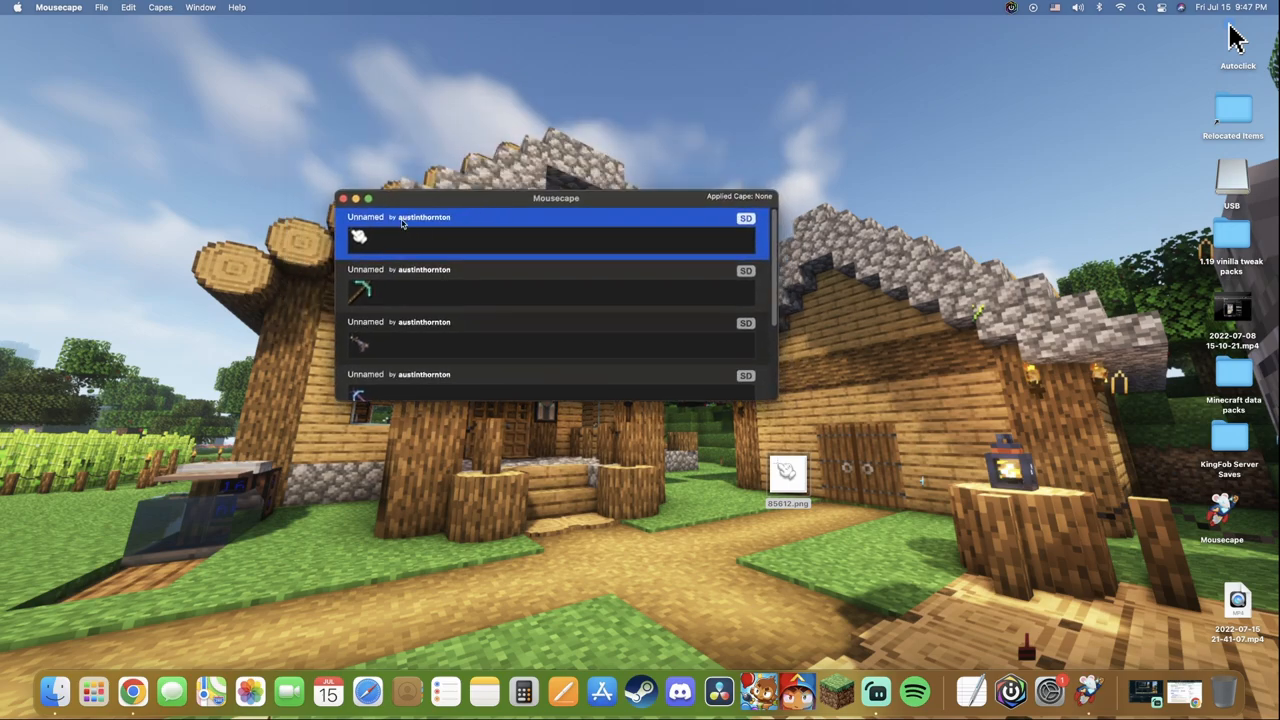
mouse_move(422, 234)
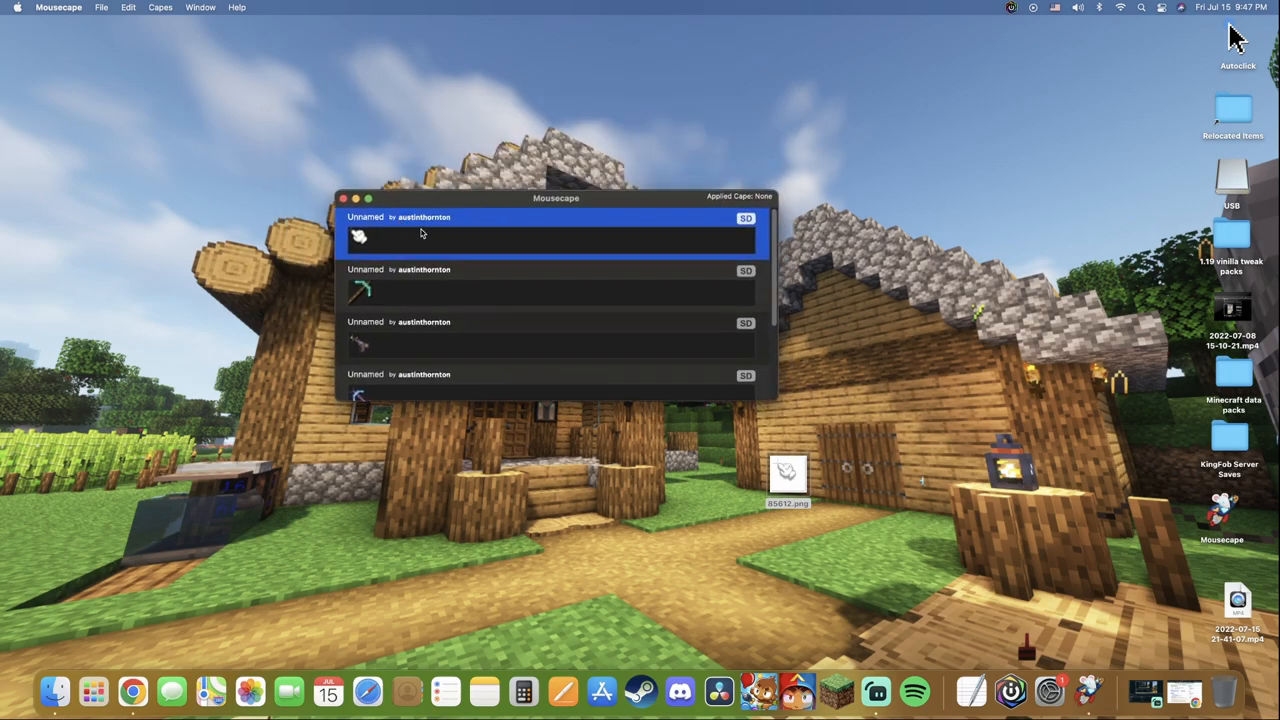
right_click(422, 233)
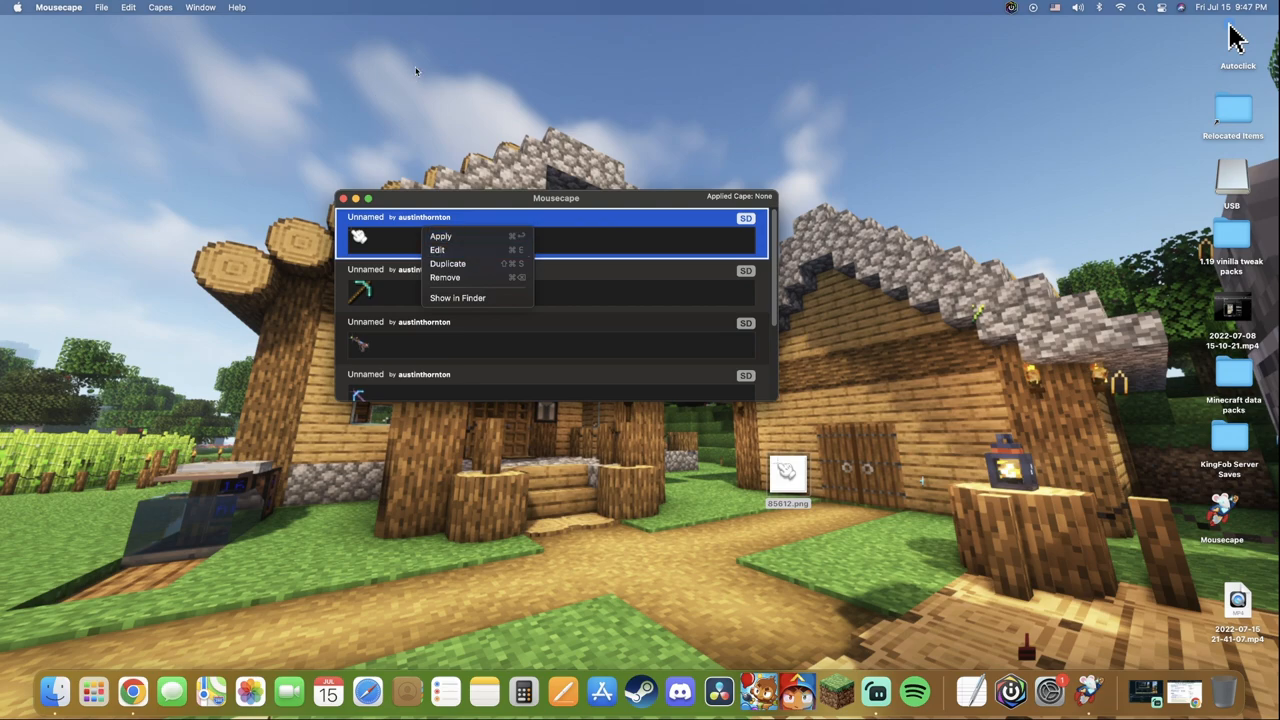
mouse_move(468, 241)
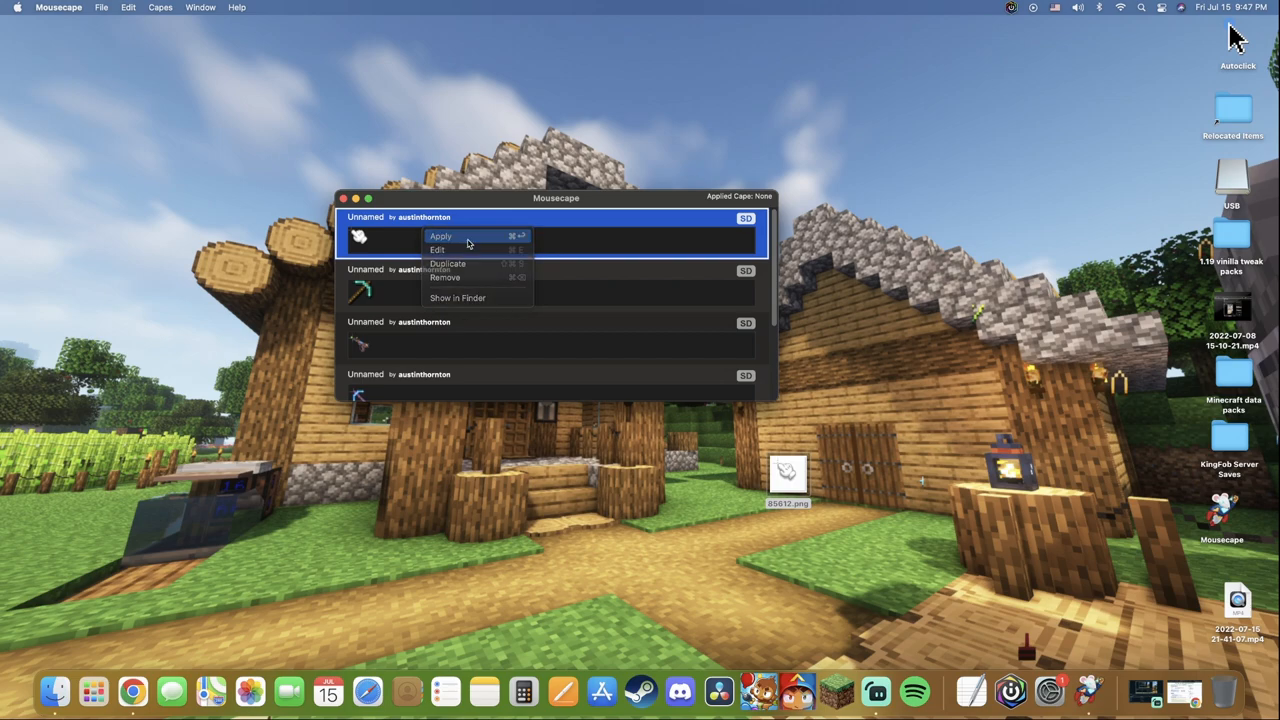
click(440, 236)
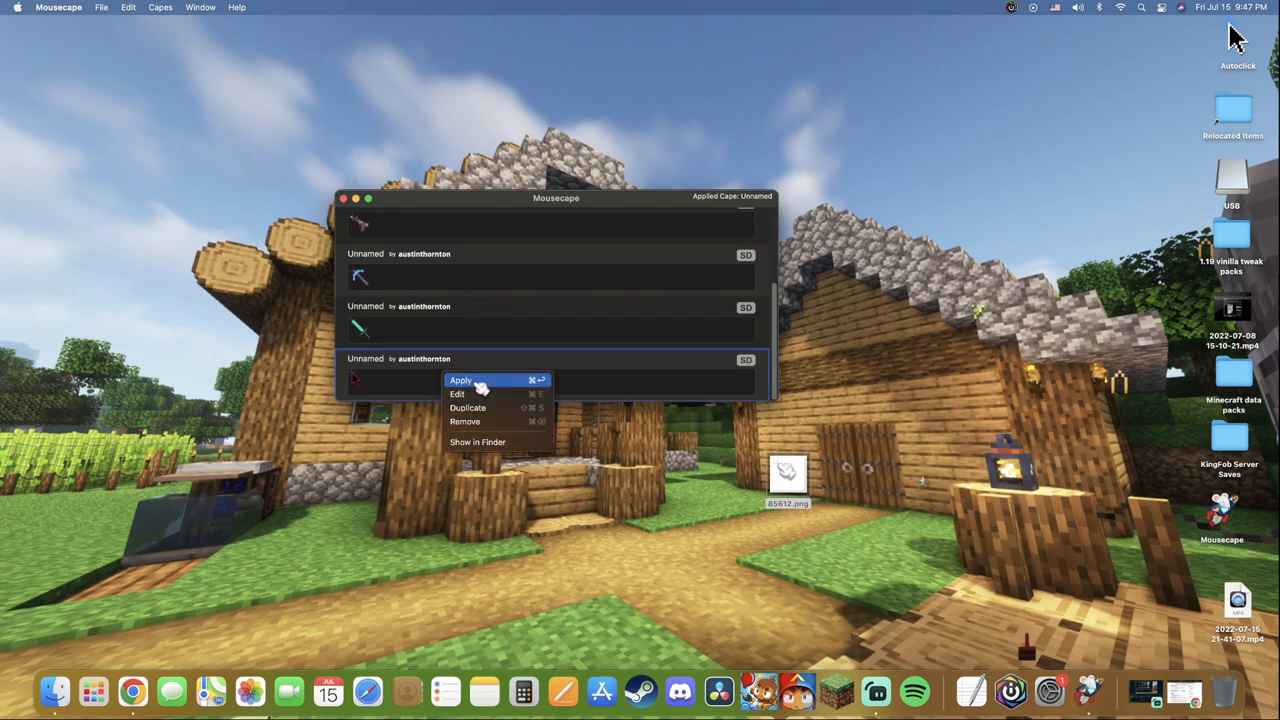
click(462, 380)
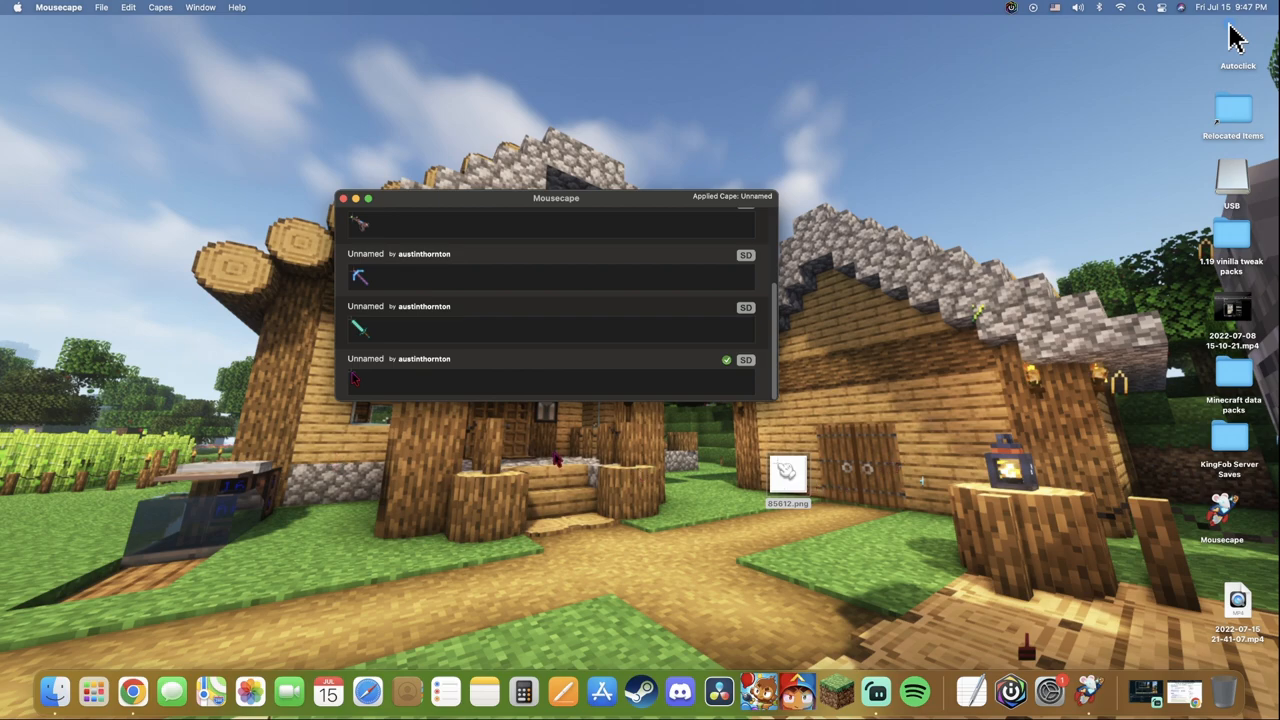
mouse_move(310, 460)
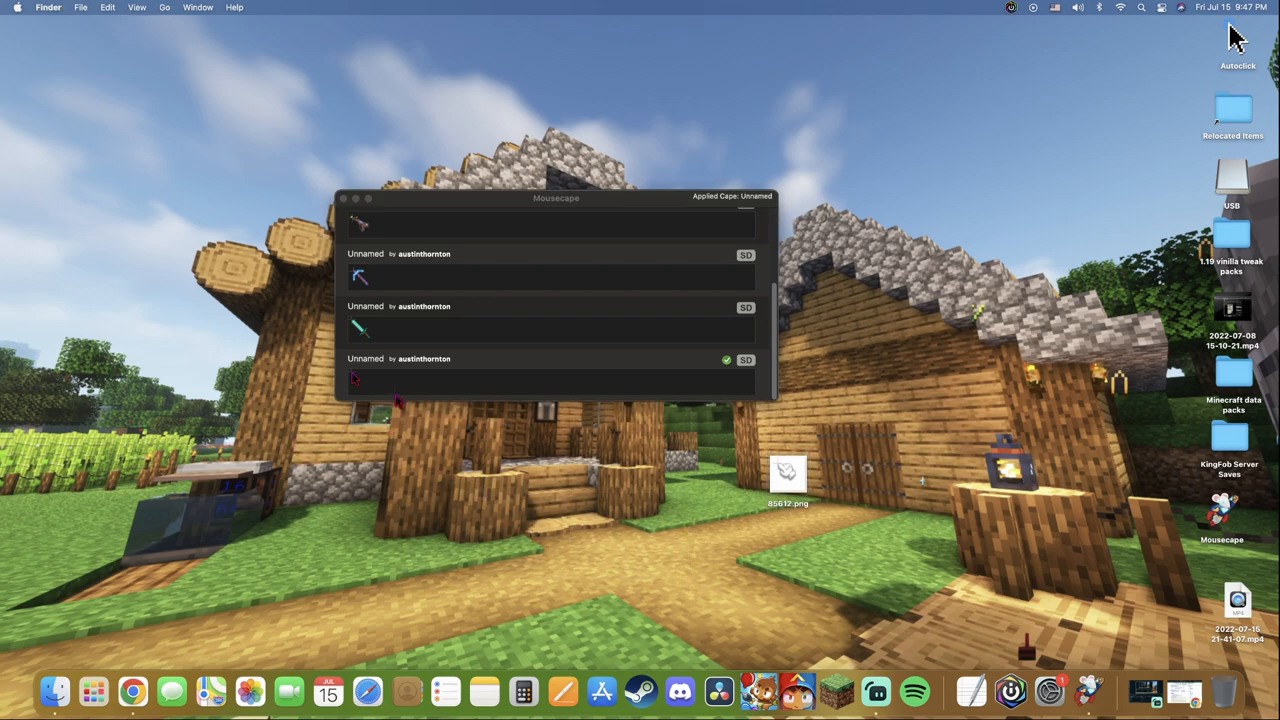
Apply the sword cape as the cursor and reposition the 85612.png desktop icon.
right_click(450, 330)
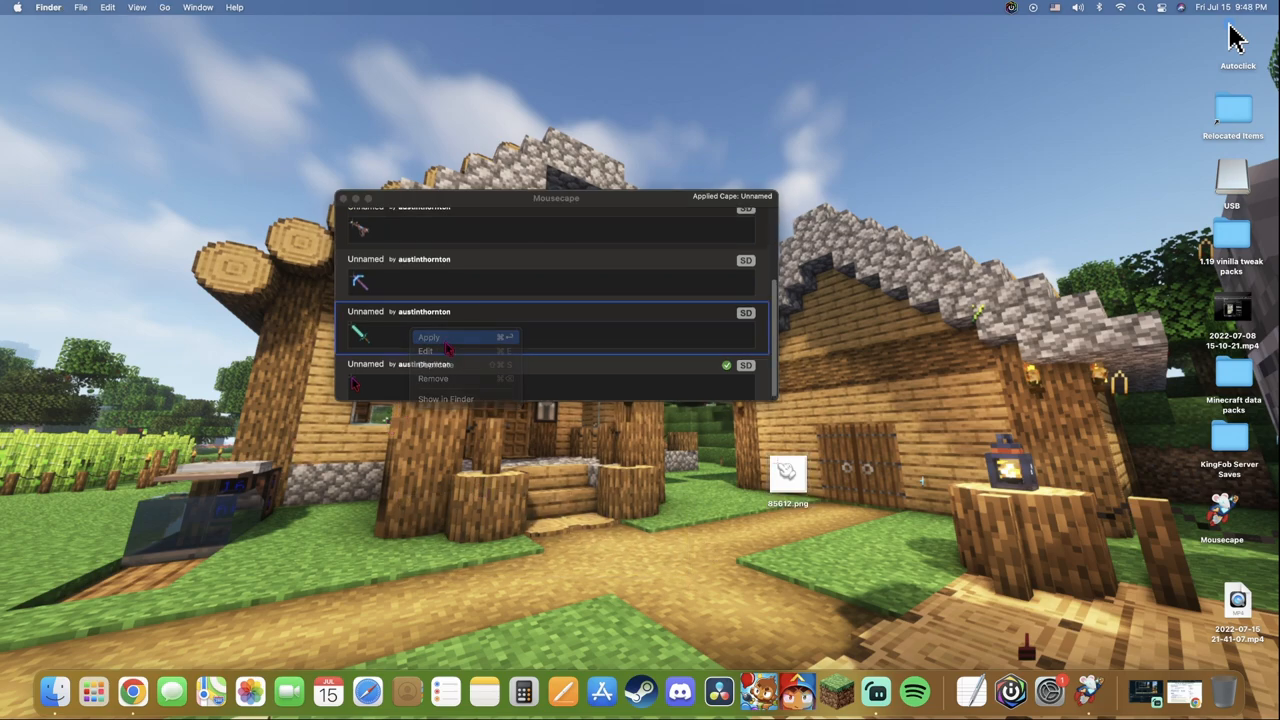
click(430, 336)
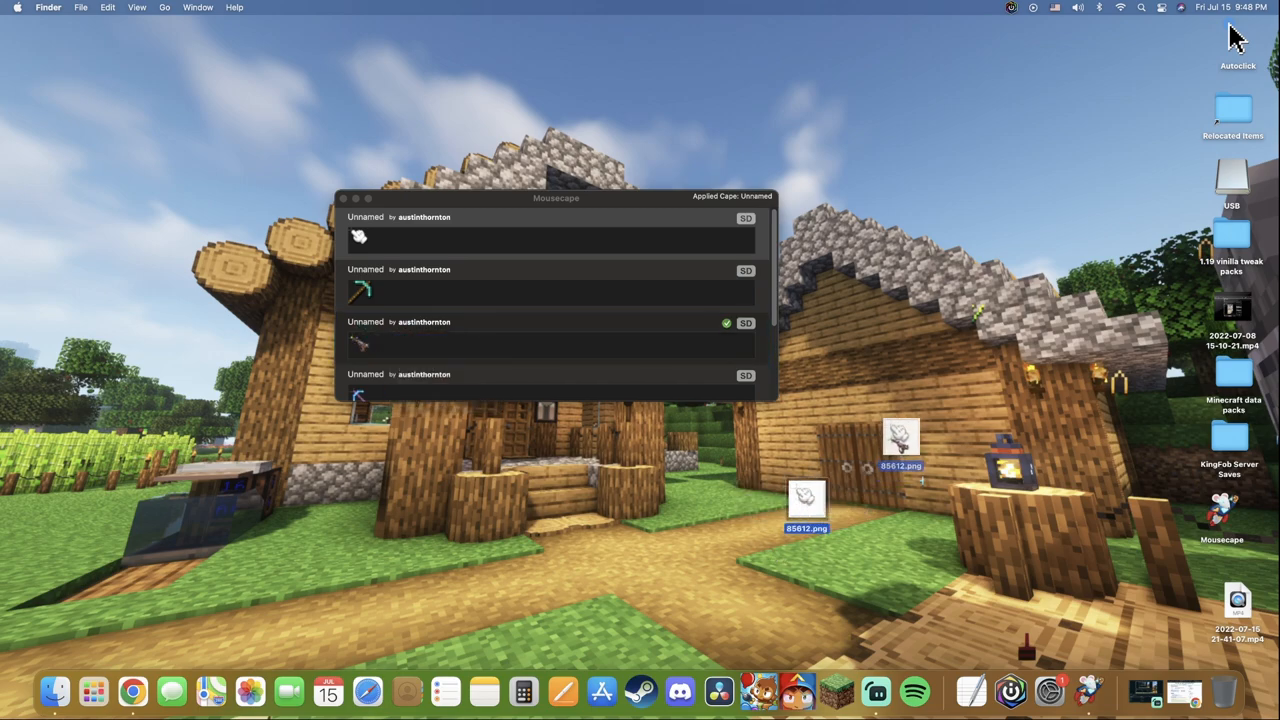
drag(805, 500, 958, 345)
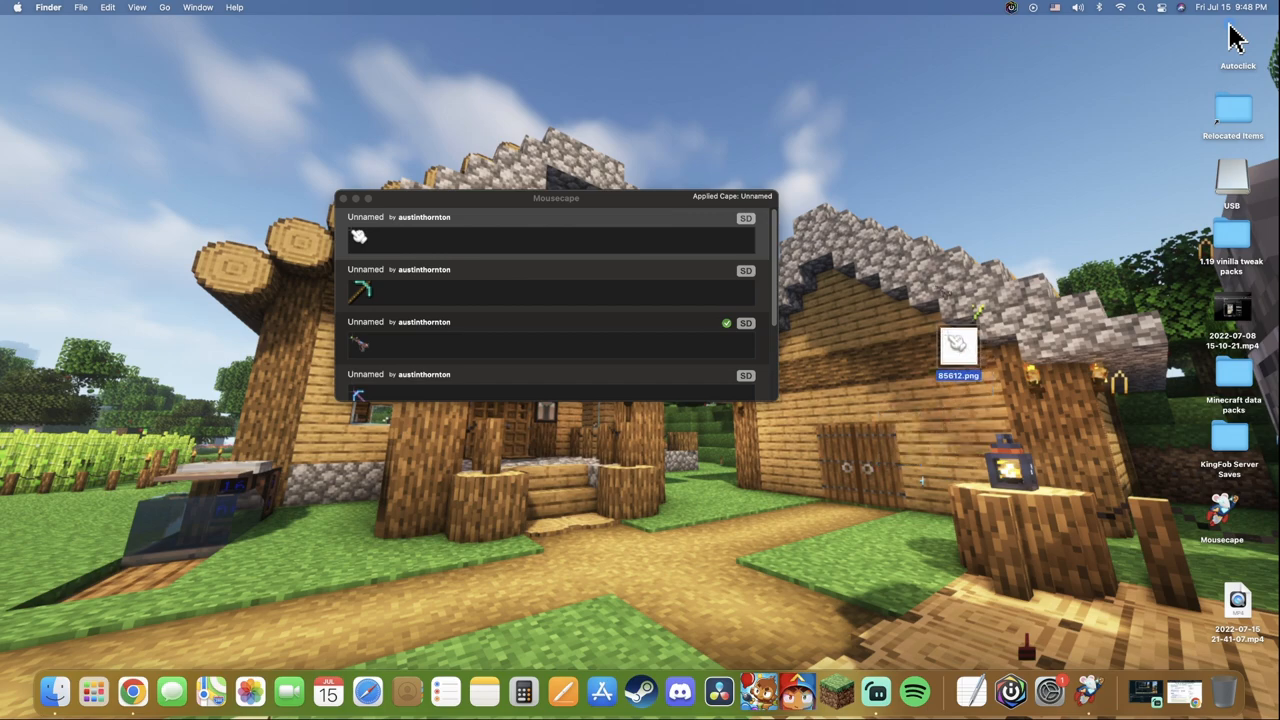
drag(957, 345, 889, 390)
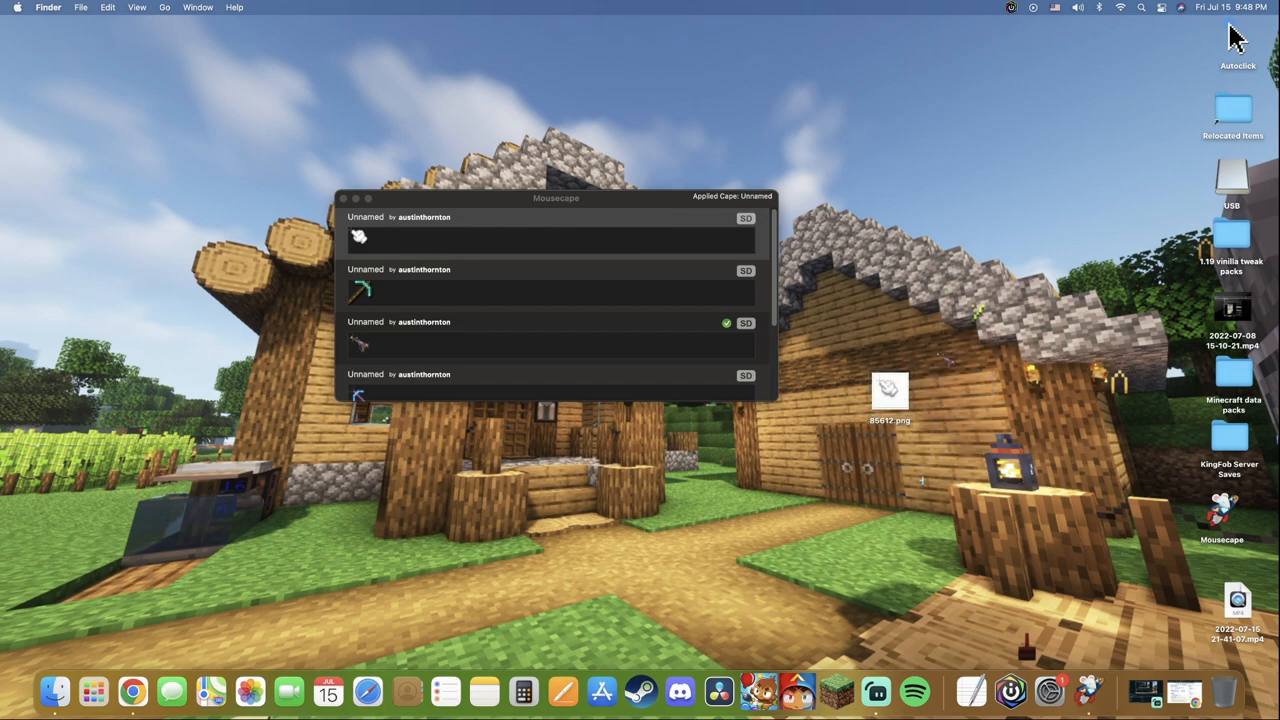